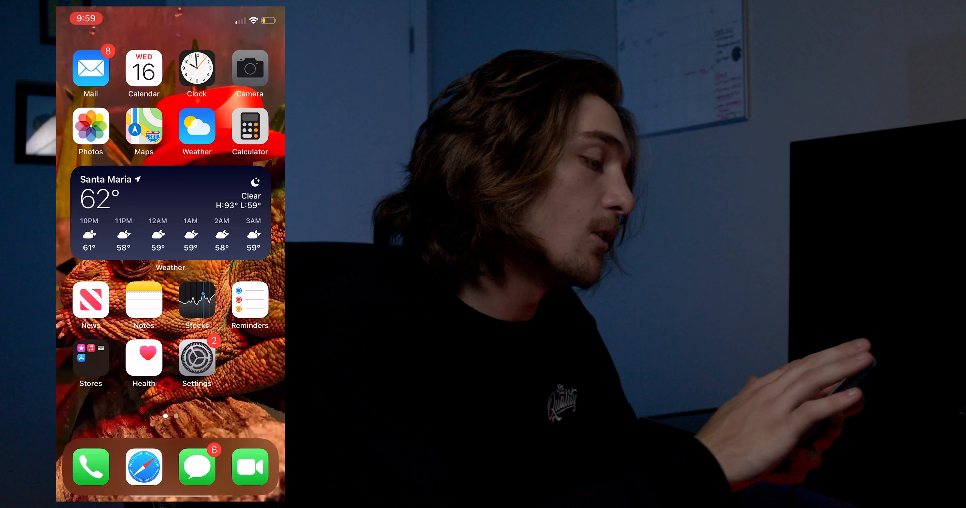
Step: Shoot two vertical photos of the moon lamp with the iOS Camera
left_click(249, 68)
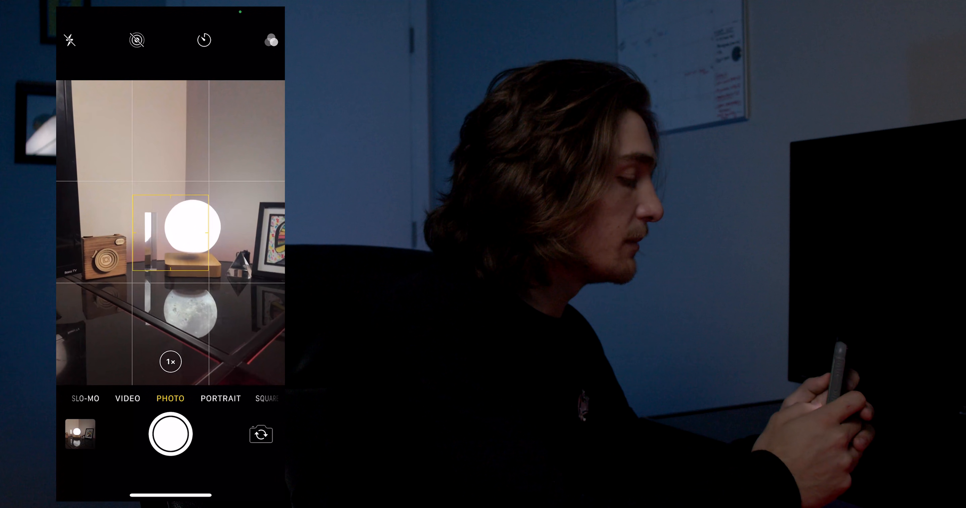
left_click(196, 229)
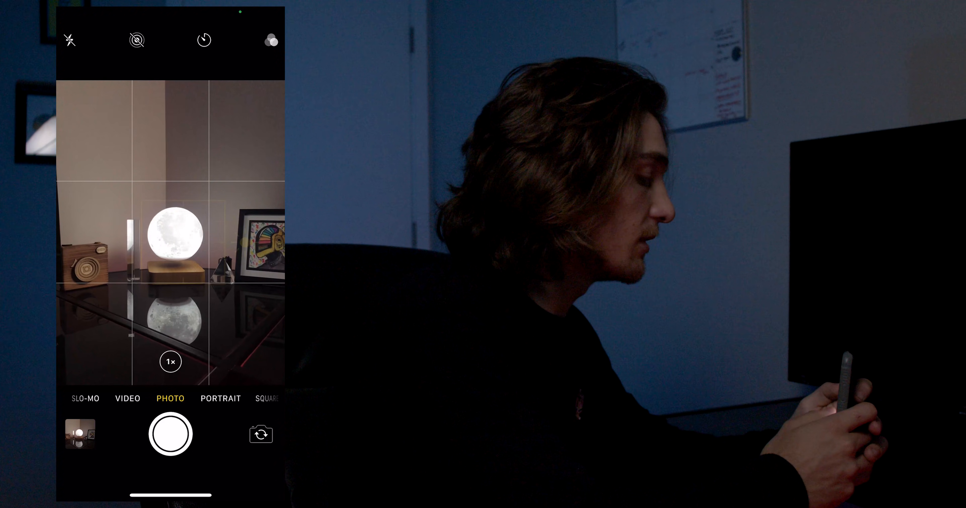
left_click(179, 237)
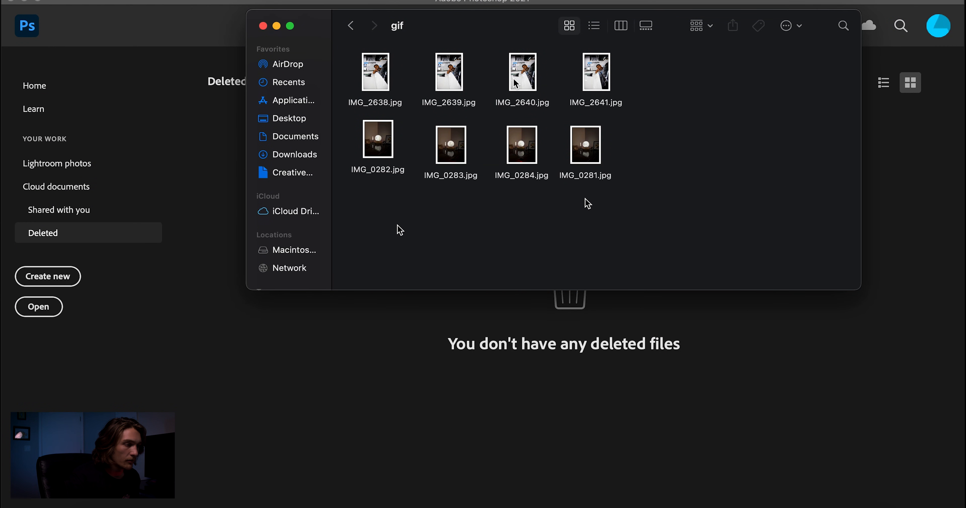
mouse_move(207, 310)
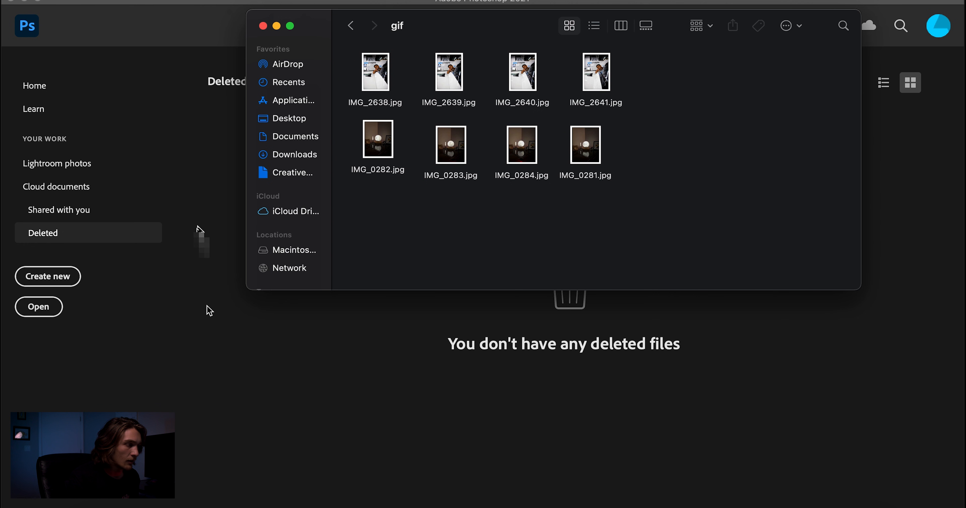
Step: Create a new 1080×1920 pixel document with a transparent background
left_click(262, 26)
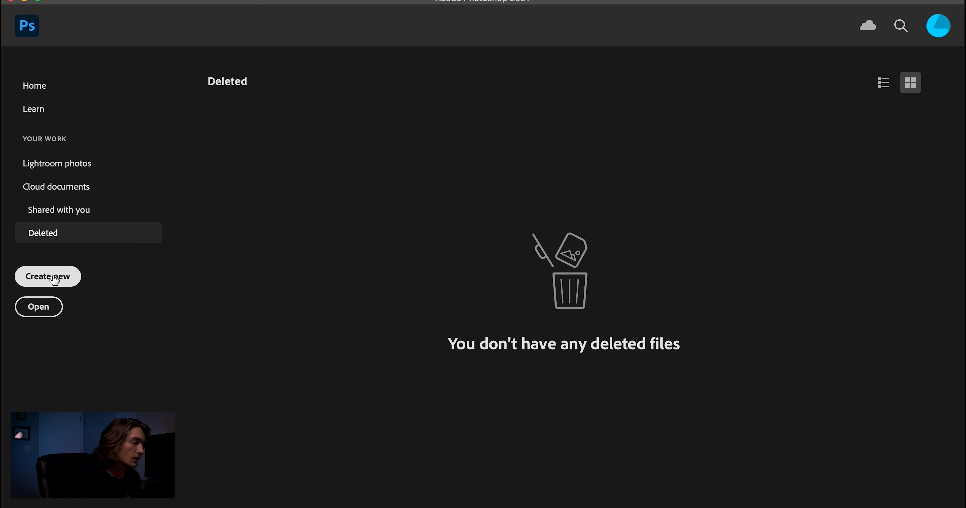
left_click(47, 277)
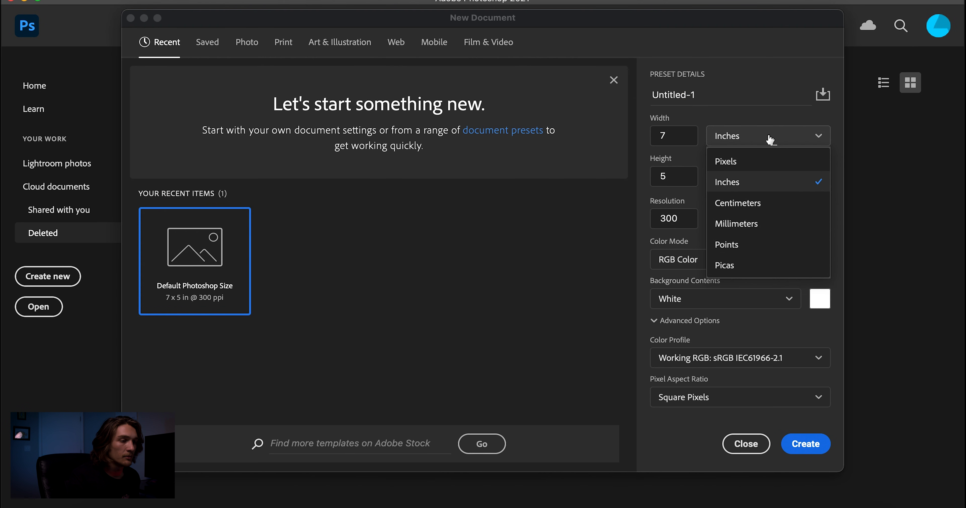
left_click(725, 160)
type("1920")
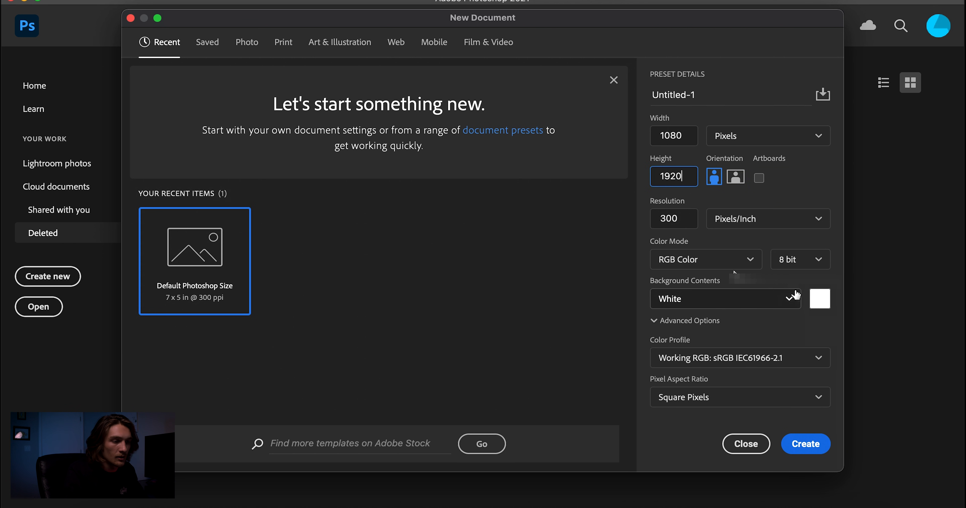
left_click(725, 299)
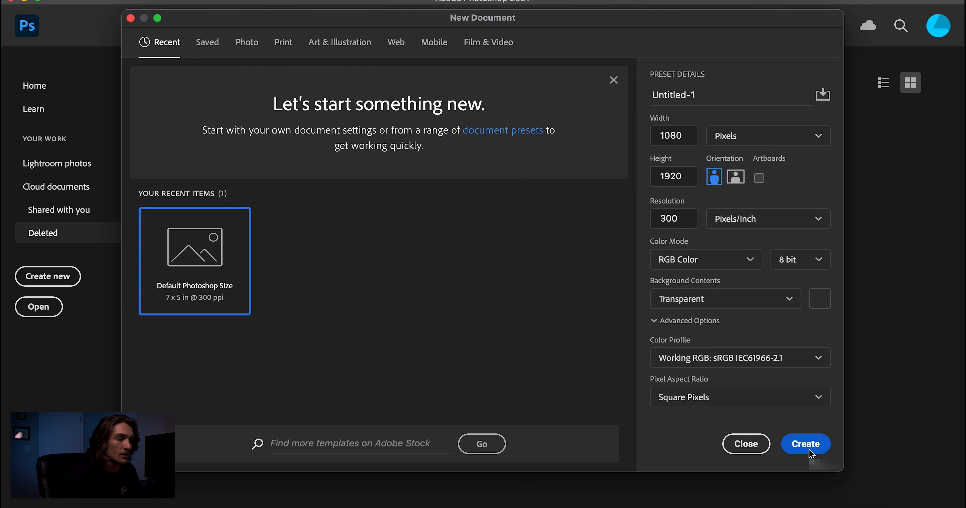
left_click(804, 444)
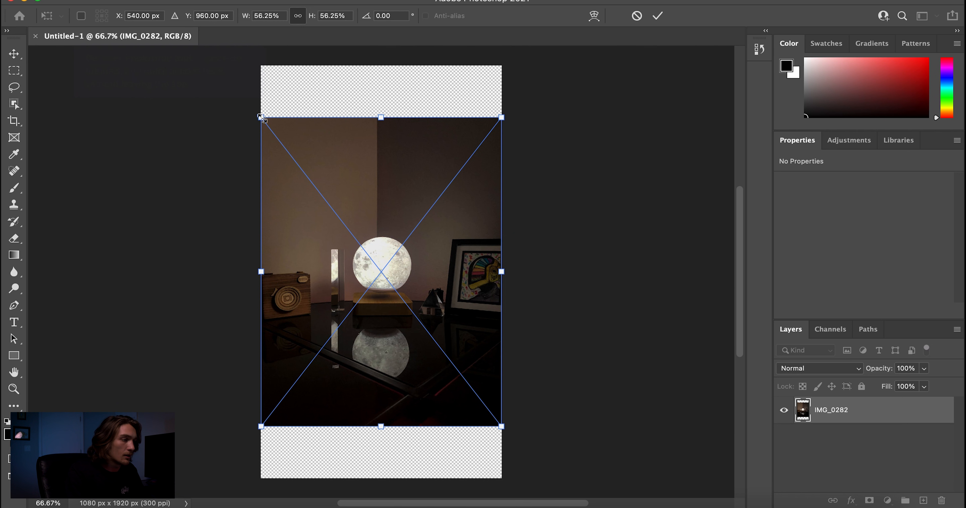
Step: Scale the placed IMG_0282 photo up to cover the portrait canvas
left_click_drag(262, 117, 224, 69)
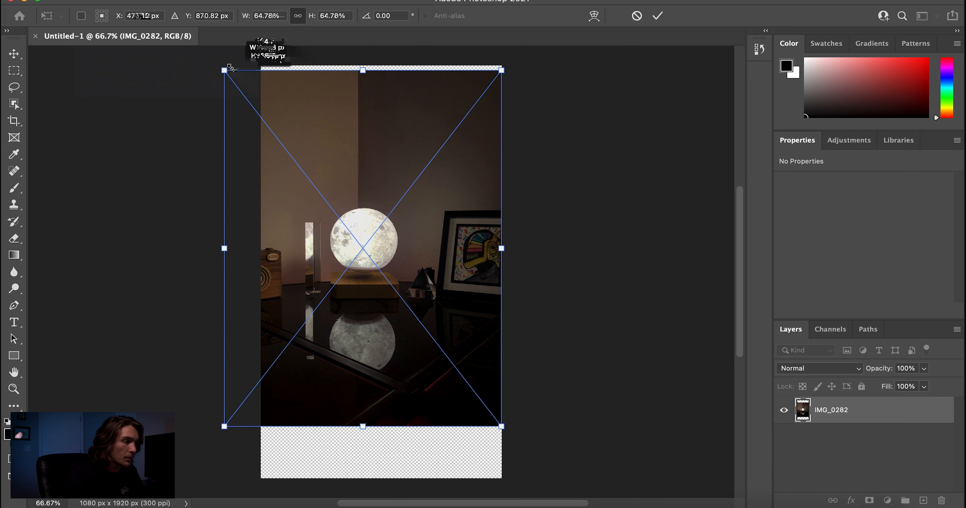
left_click_drag(224, 69, 219, 61)
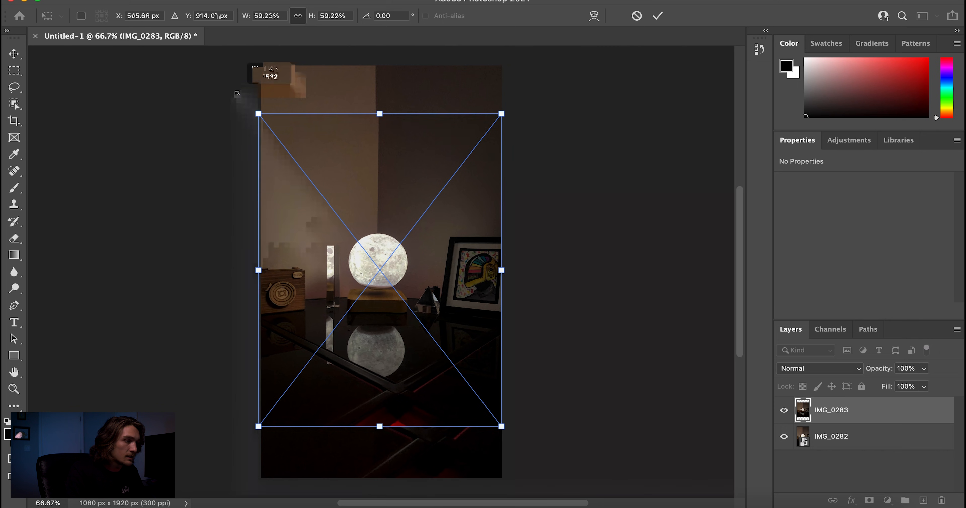
Step: Enlarge IMG_0283 to fill the canvas and shift it so both moons overlap
left_click_drag(258, 113, 216, 60)
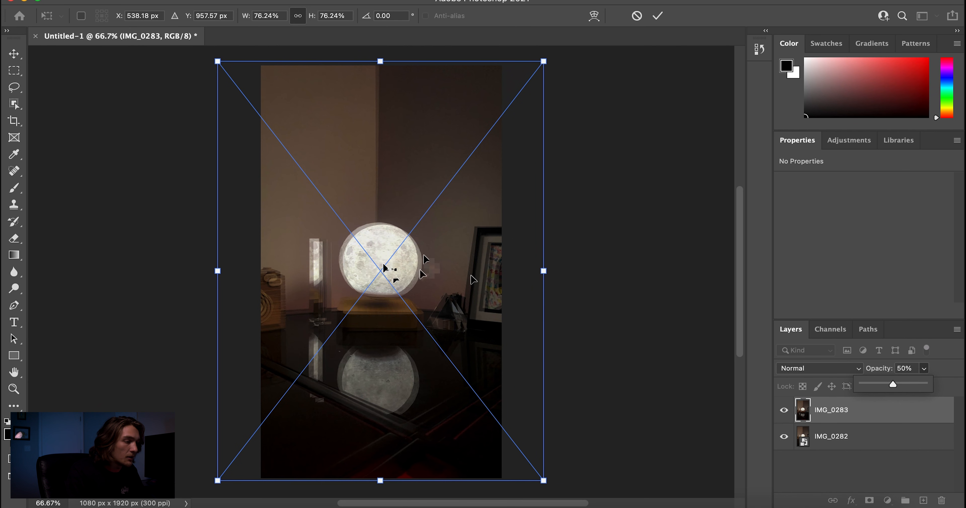
left_click_drag(395, 271, 397, 263)
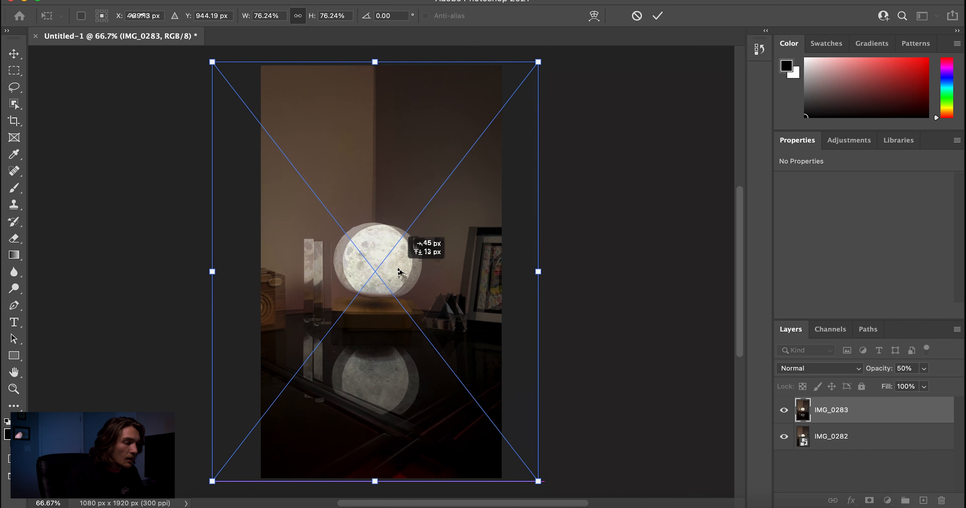
left_click_drag(375, 272, 411, 273)
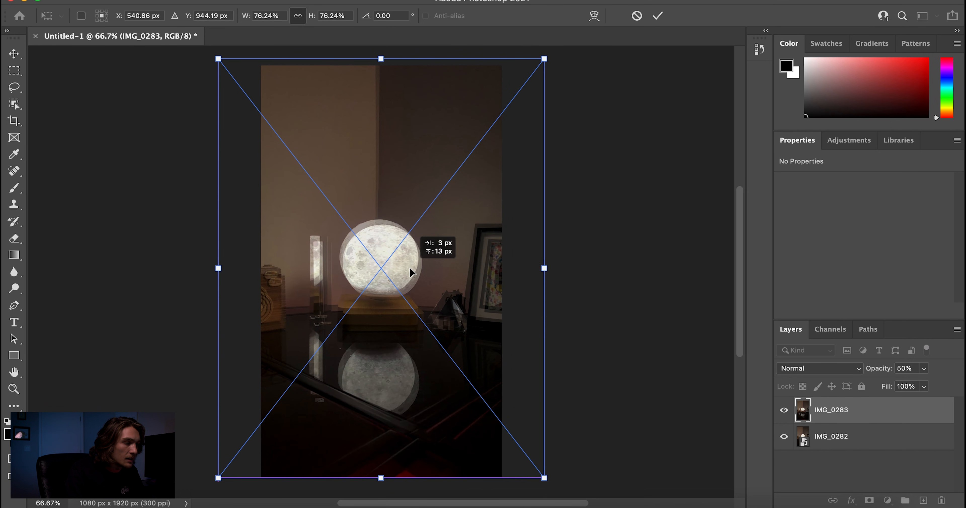
left_click_drag(381, 272, 389, 280)
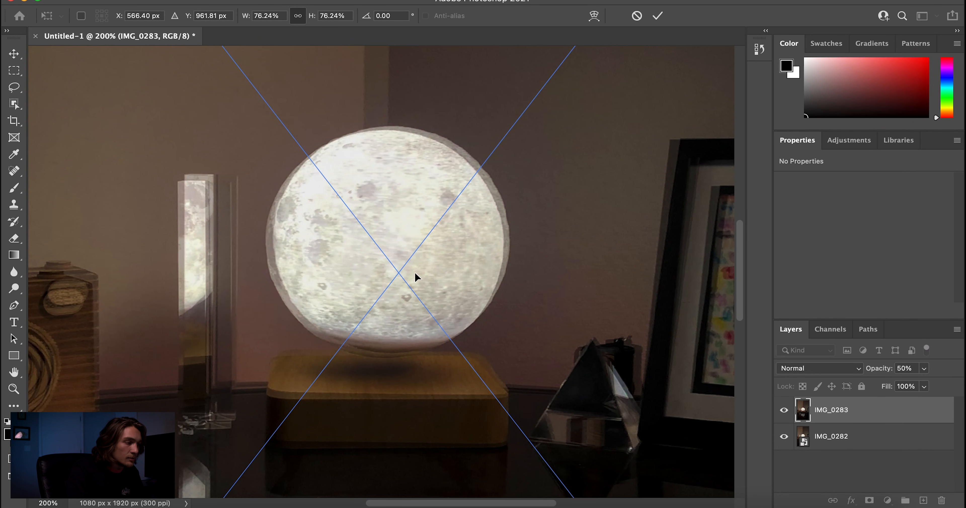
Step: Fine-align the moon outlines close up and commit the second photo's transform
left_click_drag(416, 277, 420, 273)
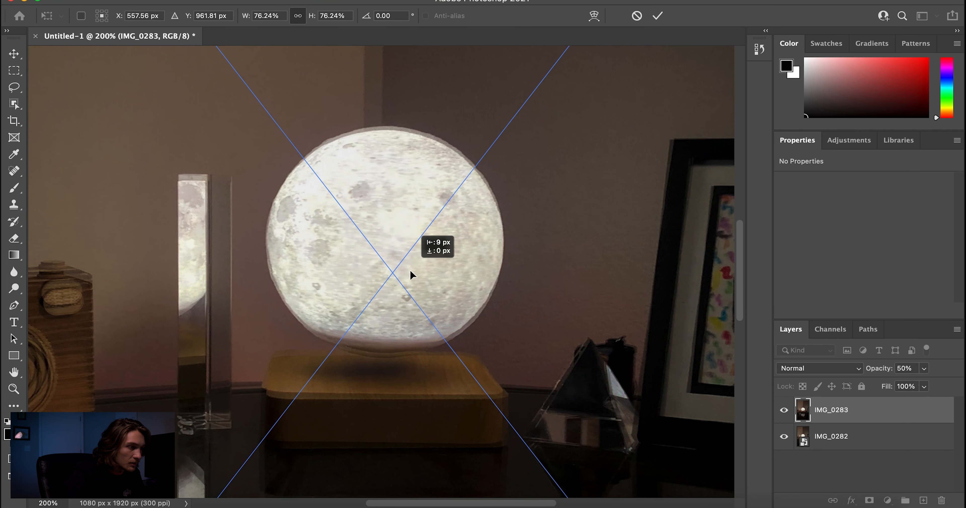
left_click_drag(412, 275, 411, 275)
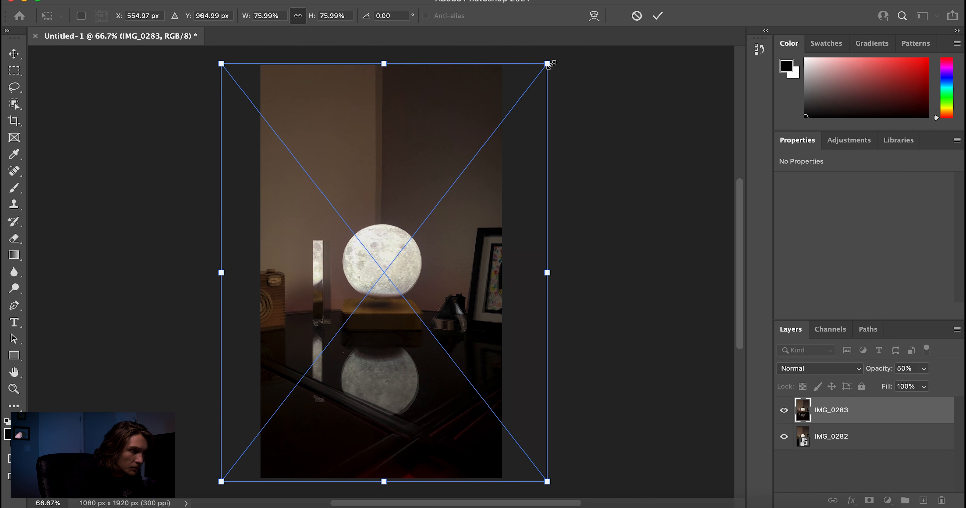
mouse_move(939, 408)
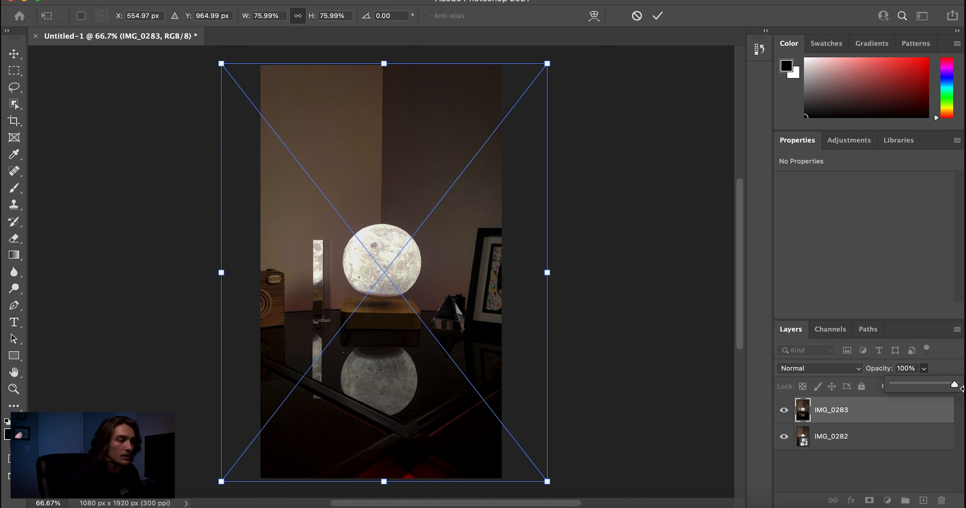
left_click(656, 16)
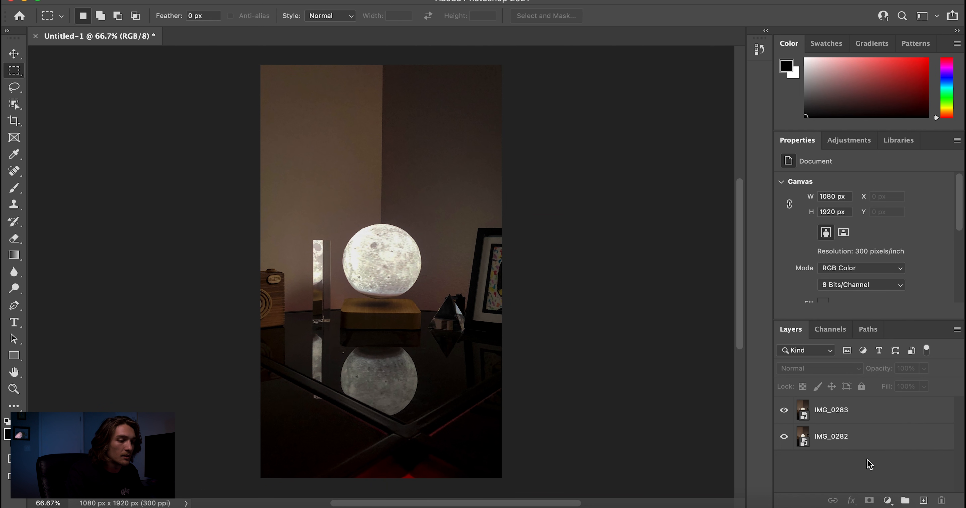
mouse_move(425, 368)
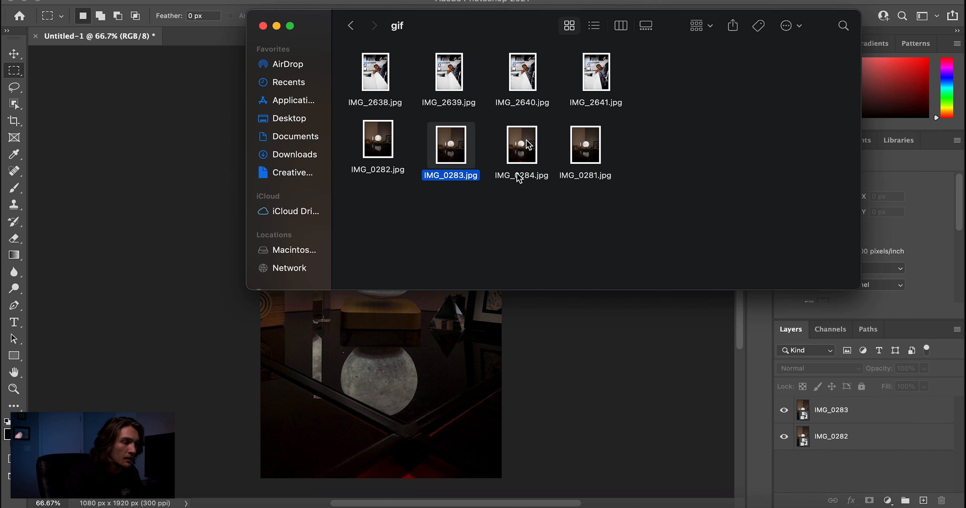
Step: Bring IMG_0284 into the document, line up its moon with the others and select its layer
double_click(521, 143)
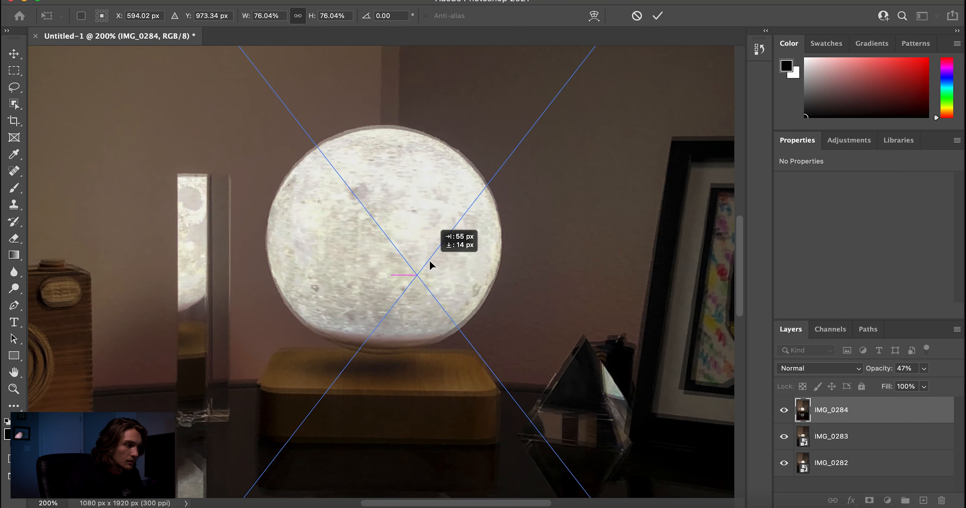
left_click_drag(431, 266, 429, 269)
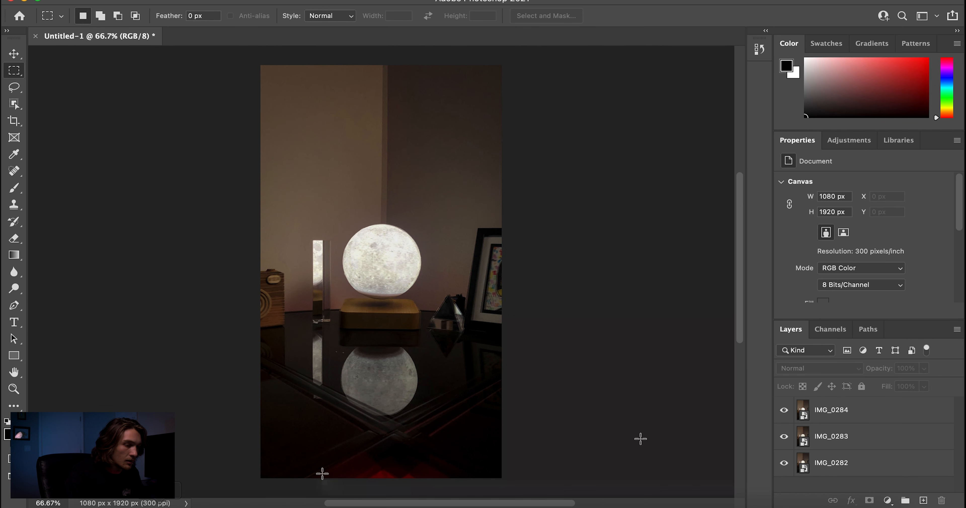
left_click(831, 410)
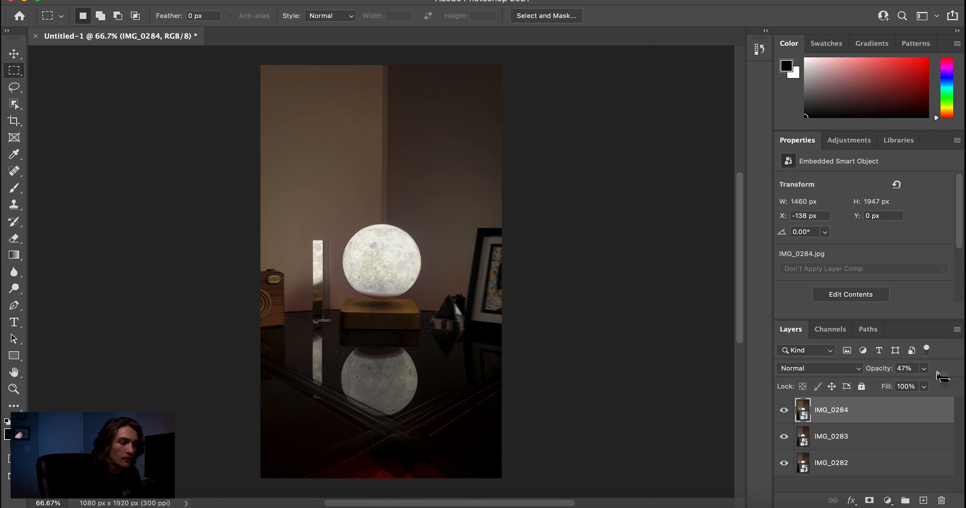
mouse_move(924, 351)
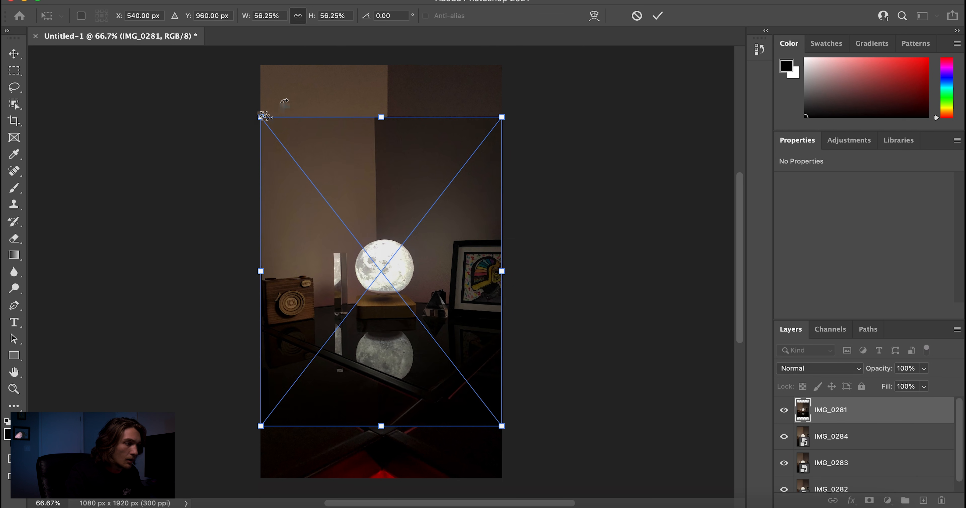
Step: Enlarge IMG_0281 to about 76%, align its moon and scale it to the canvas height
left_click_drag(260, 117, 216, 61)
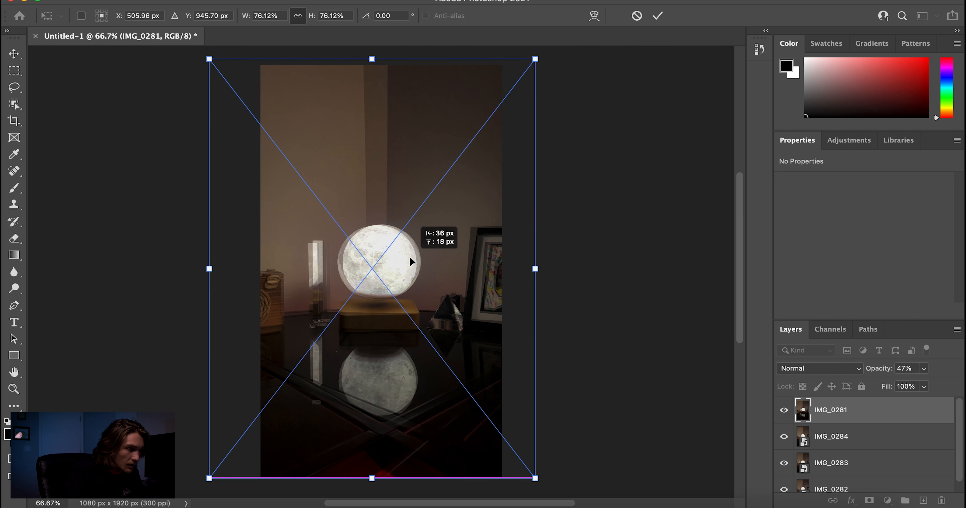
left_click_drag(379, 264, 400, 265)
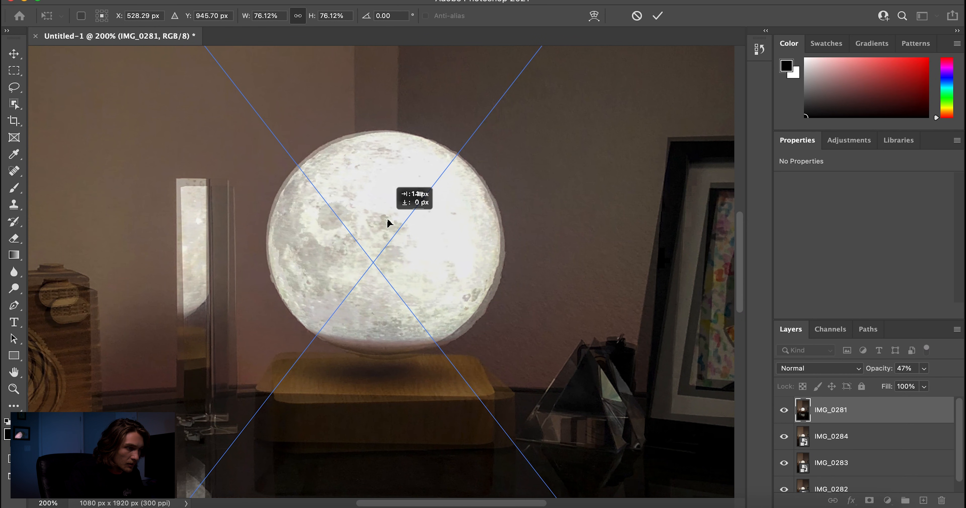
left_click_drag(388, 223, 382, 223)
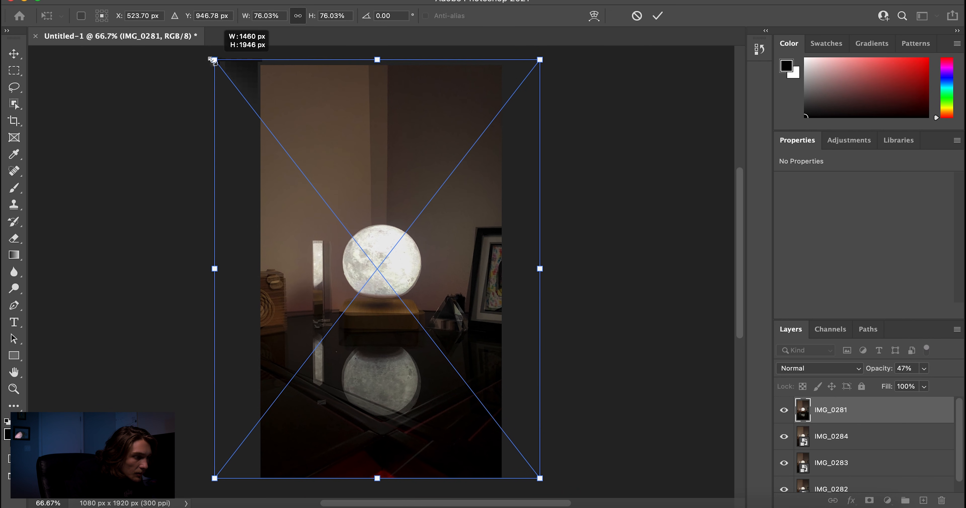
left_click_drag(214, 60, 212, 58)
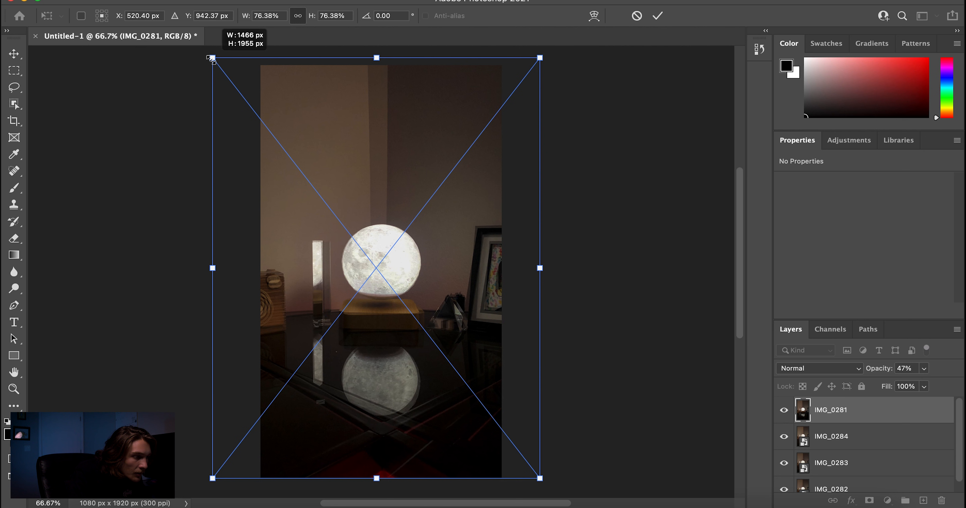
mouse_move(480, 266)
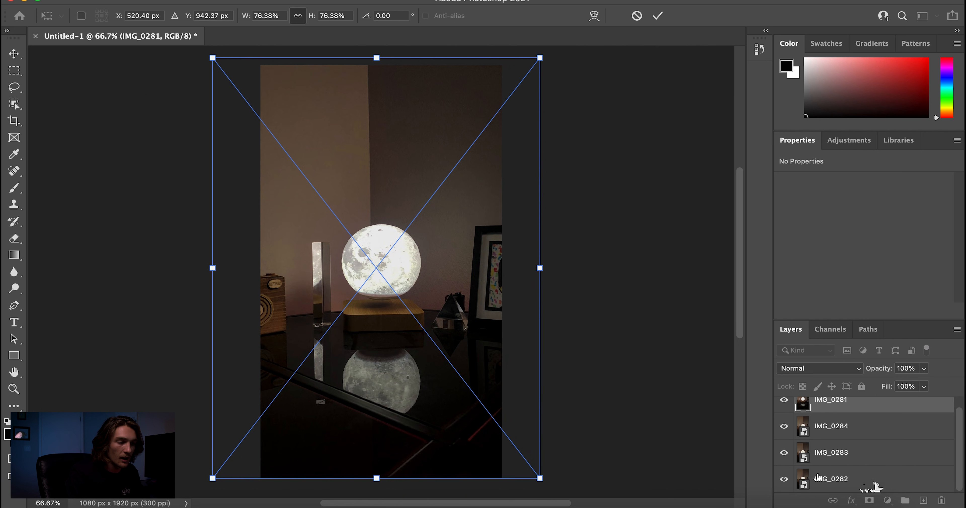
Step: Commit the resize, show the Timeline and convert it to frame animation
left_click(830, 479)
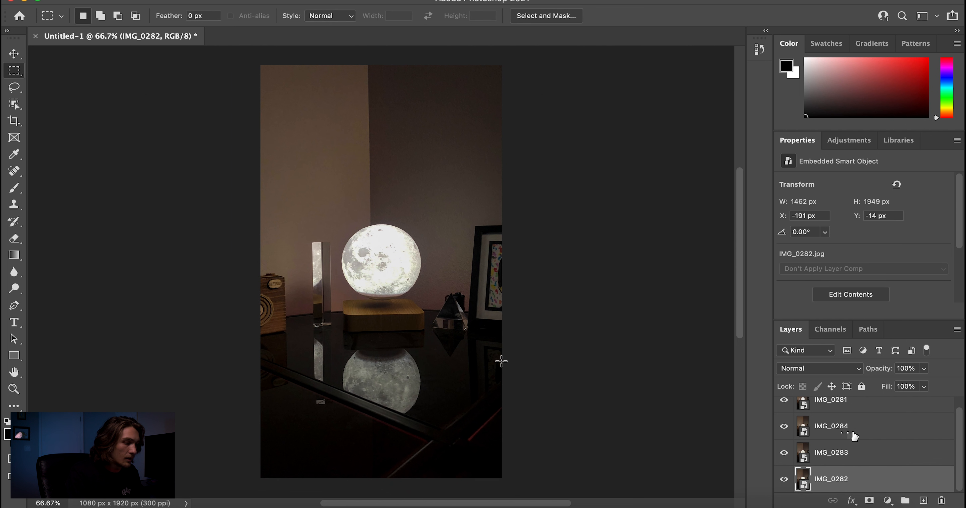
mouse_move(858, 489)
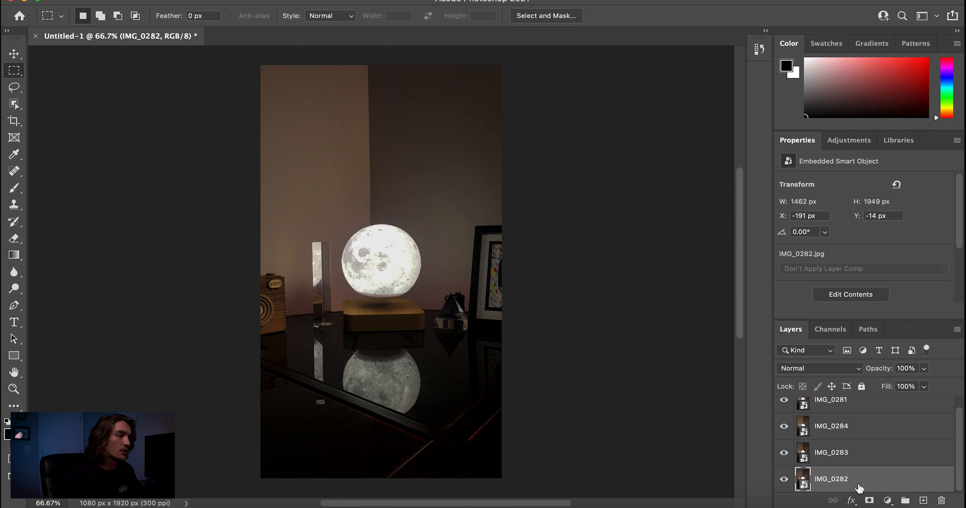
mouse_move(767, 296)
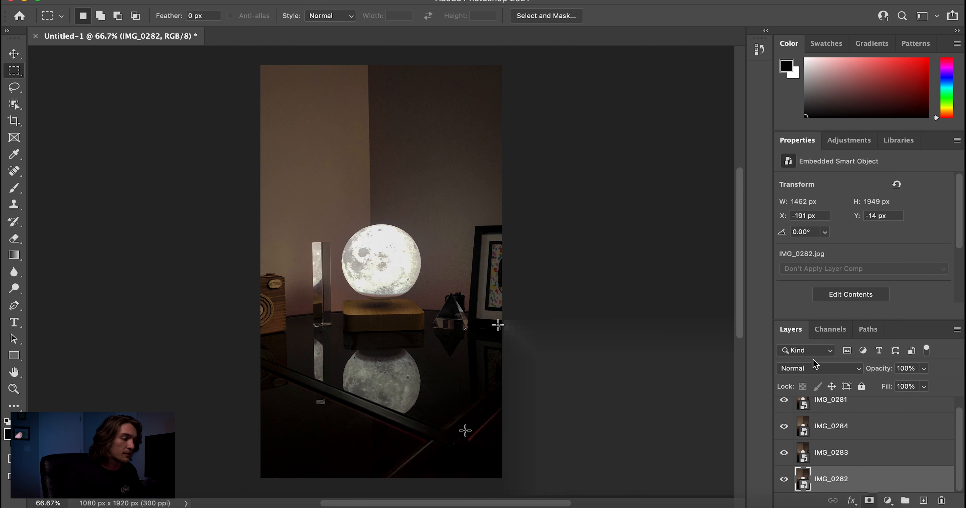
mouse_move(450, 441)
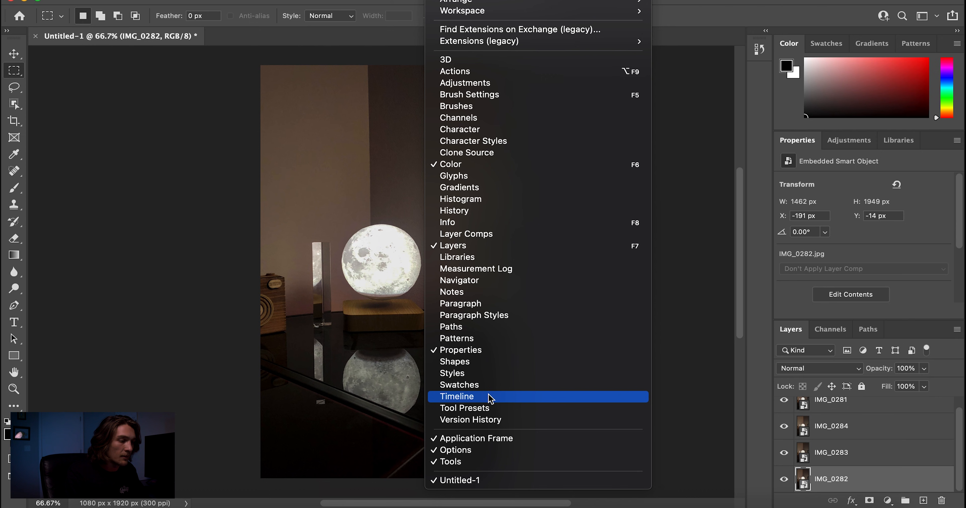
left_click(457, 396)
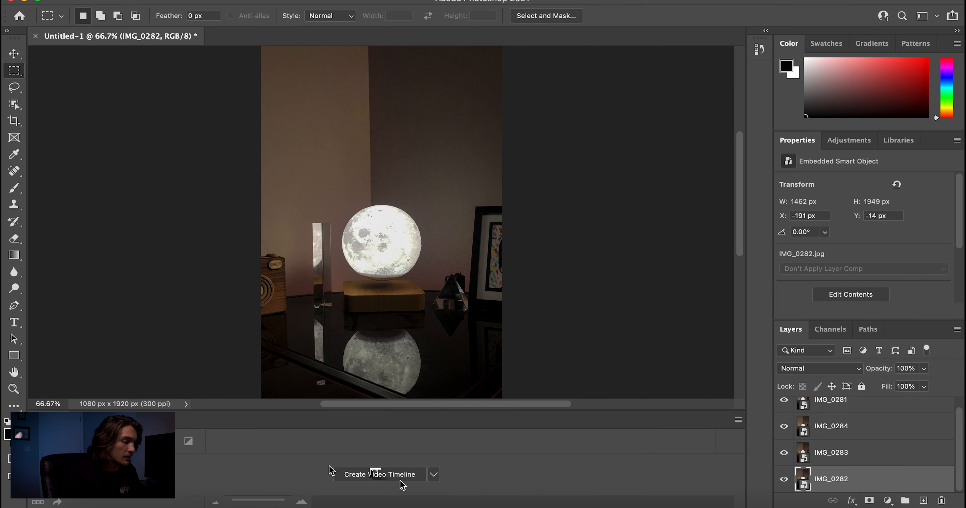
left_click(377, 475)
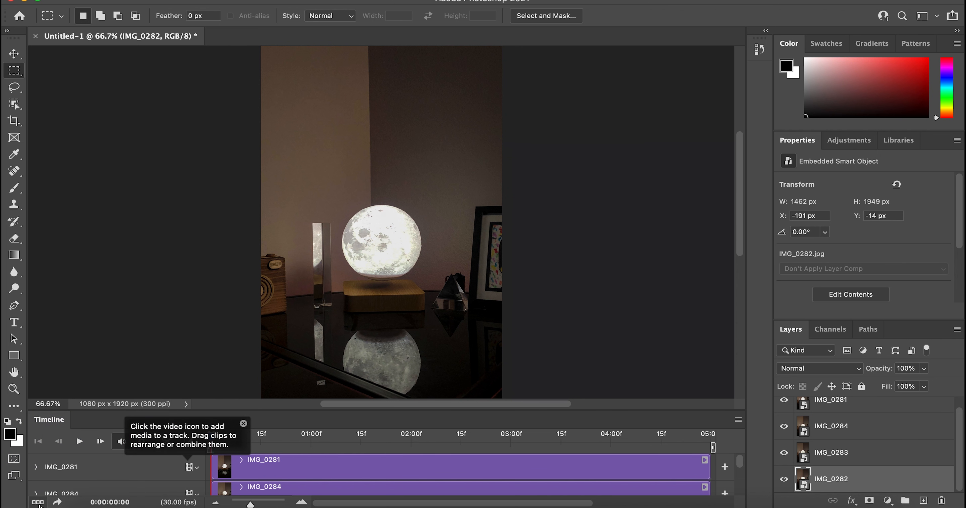
left_click(37, 500)
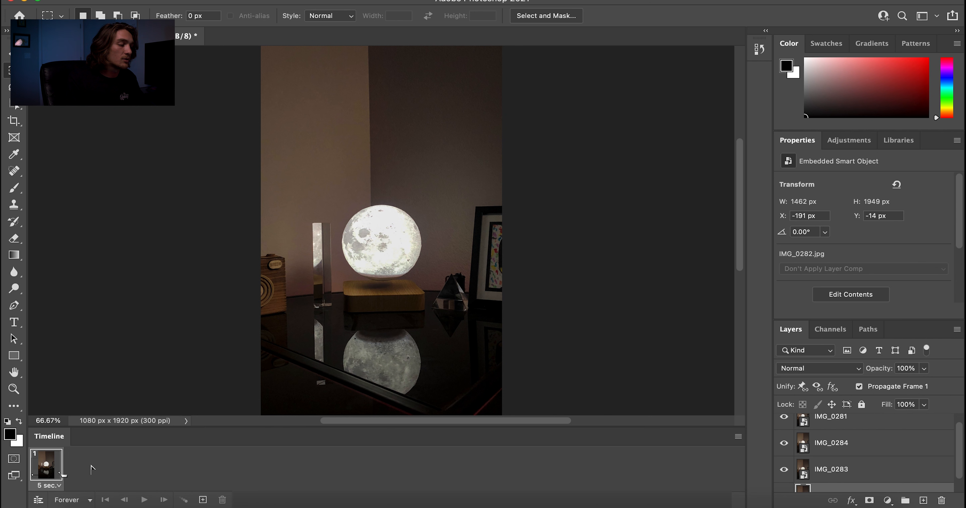
mouse_move(148, 484)
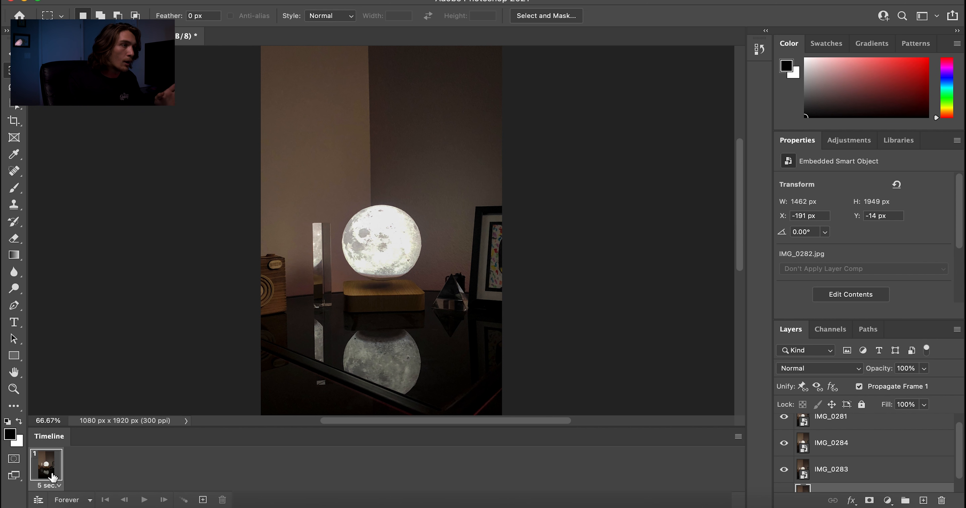
mouse_move(58, 486)
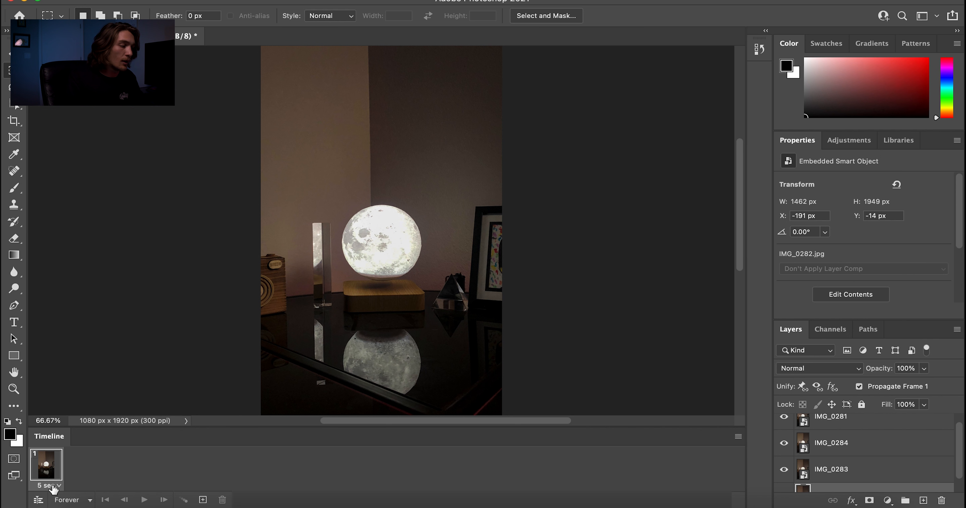
Step: Set the first frame's delay to 0.1 seconds
left_click(47, 486)
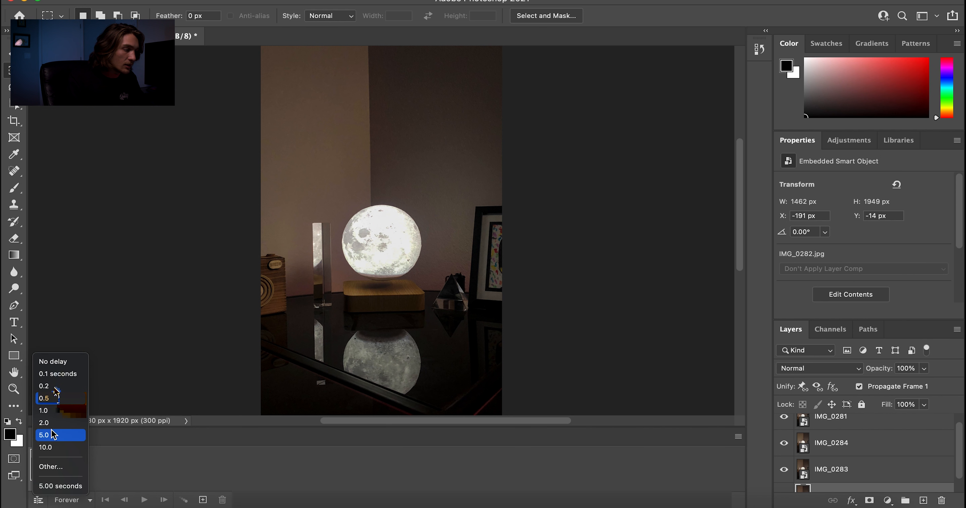
mouse_move(57, 377)
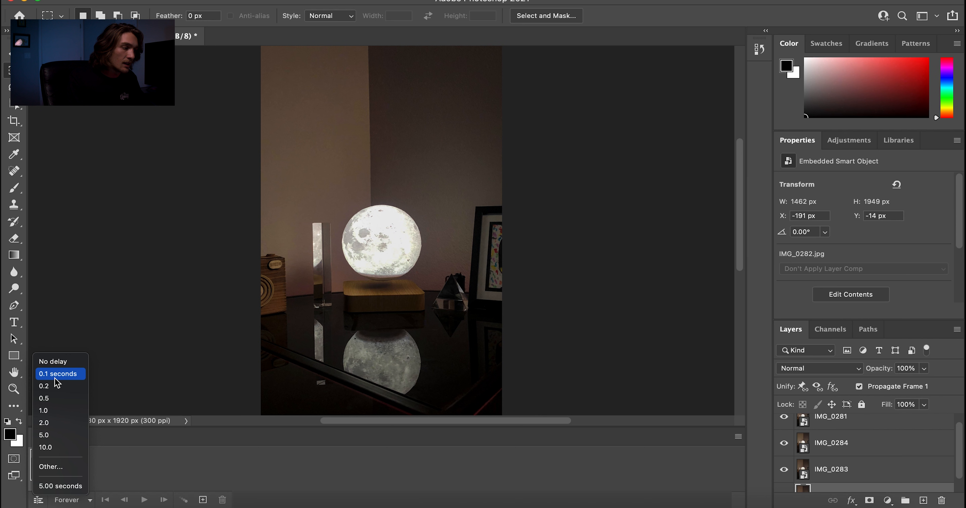
left_click(58, 374)
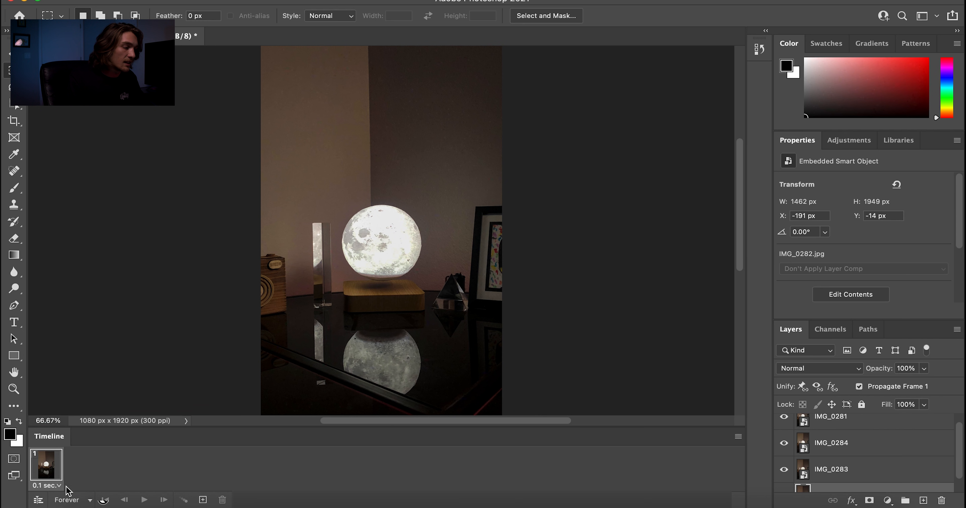
mouse_move(195, 502)
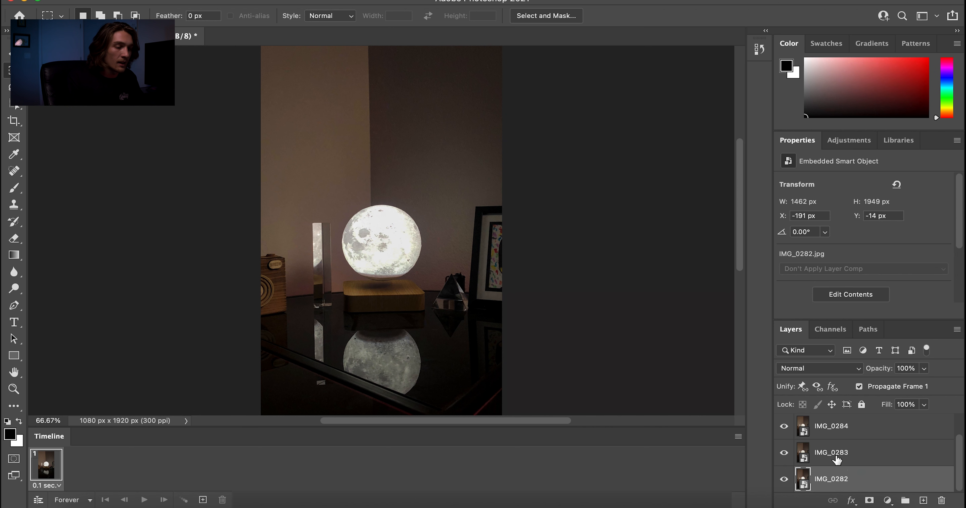
Step: Build frames 1–4 revealing IMG_0282, IMG_0283, IMG_0284 and IMG_0281 one by one
left_click(785, 453)
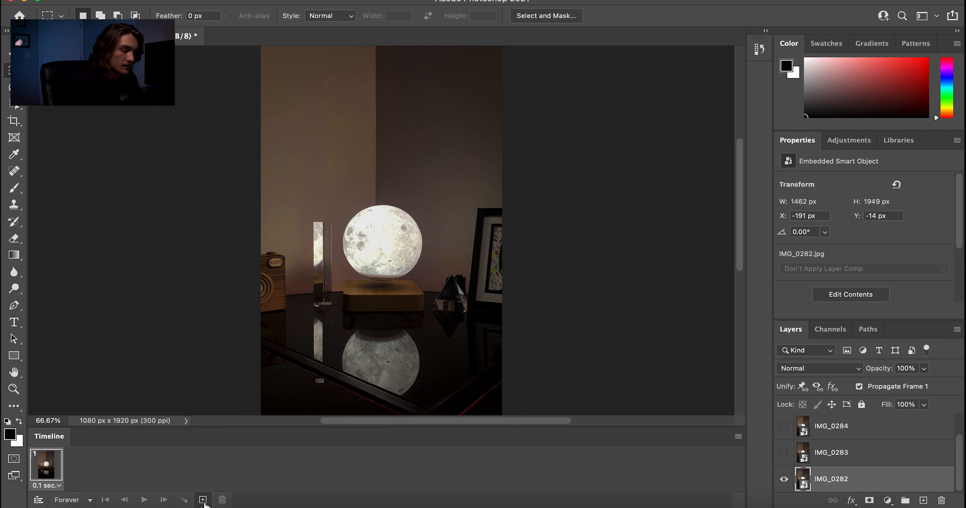
left_click(203, 499)
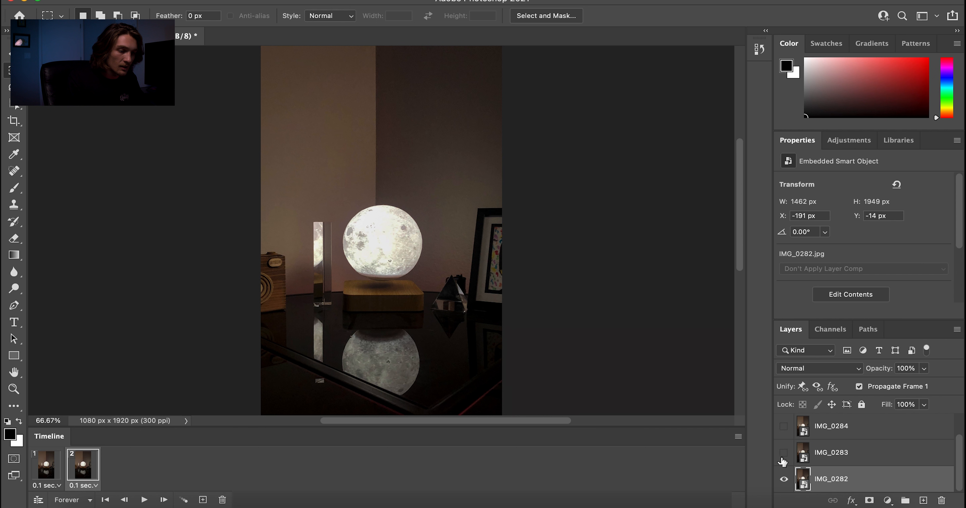
left_click(784, 452)
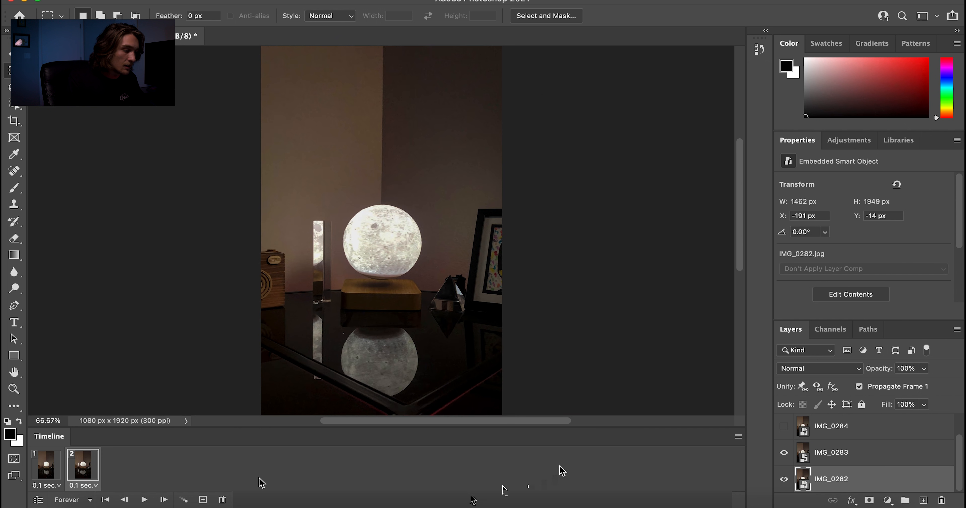
left_click(203, 500)
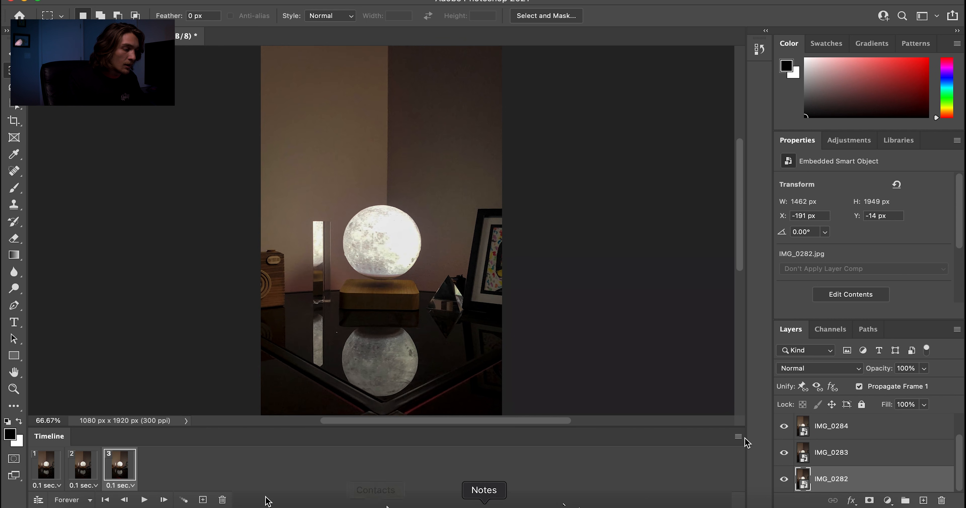
left_click(202, 500)
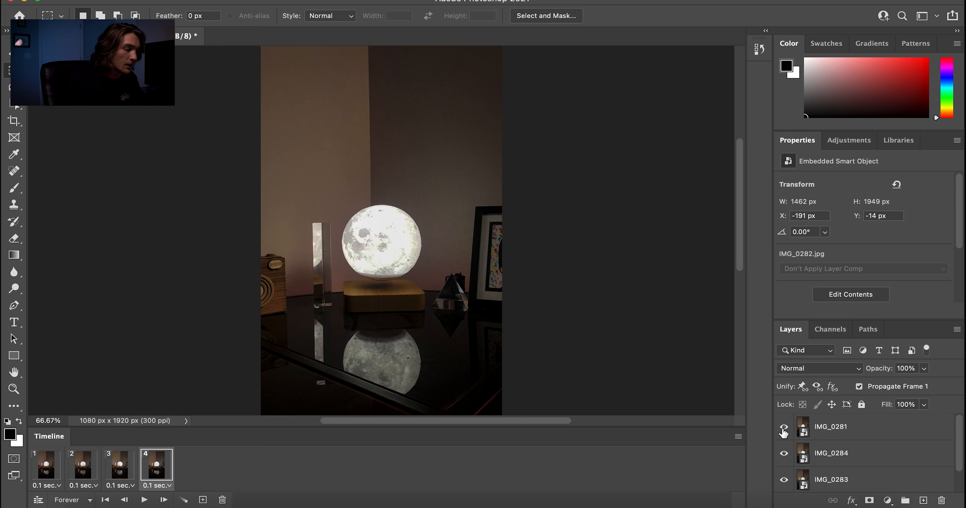
left_click(784, 427)
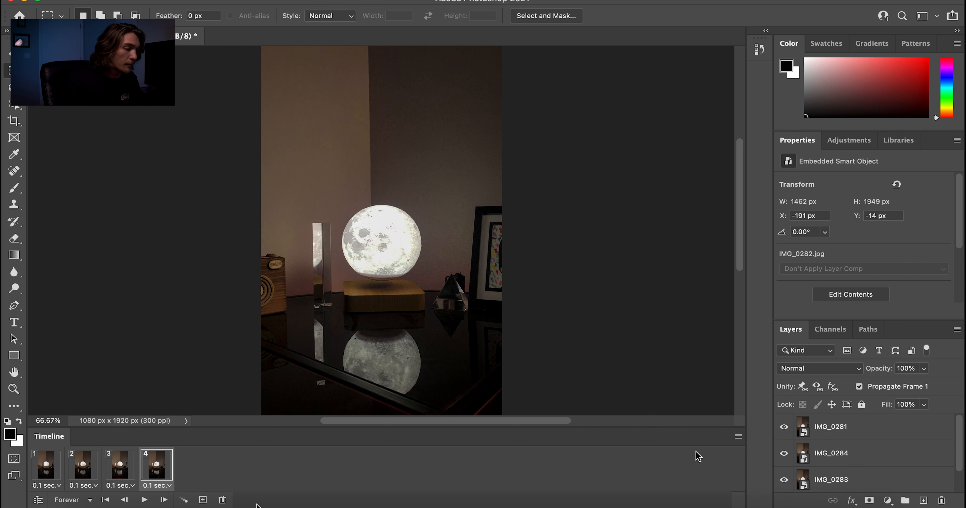
Step: Add frames 5–7 hiding IMG_0281, IMG_0284 and IMG_0283 again in turn
left_click(202, 500)
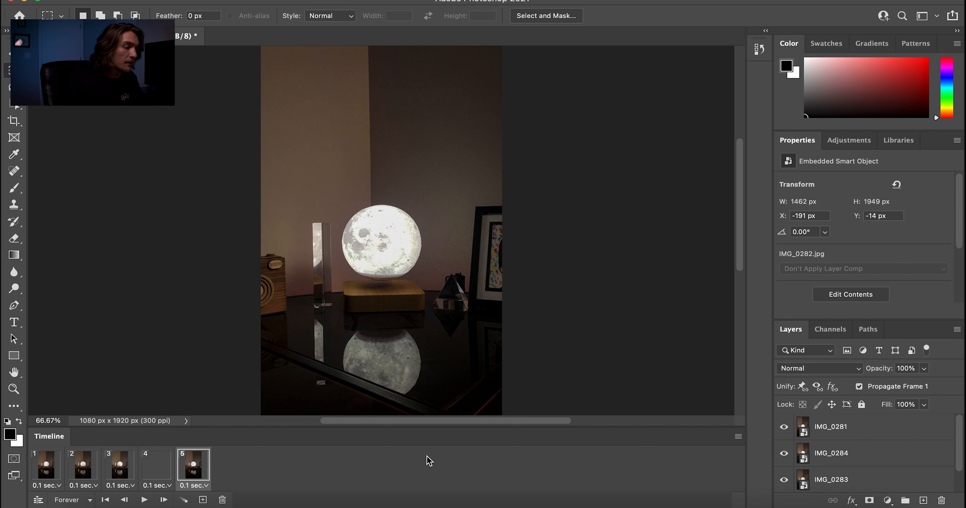
left_click(784, 427)
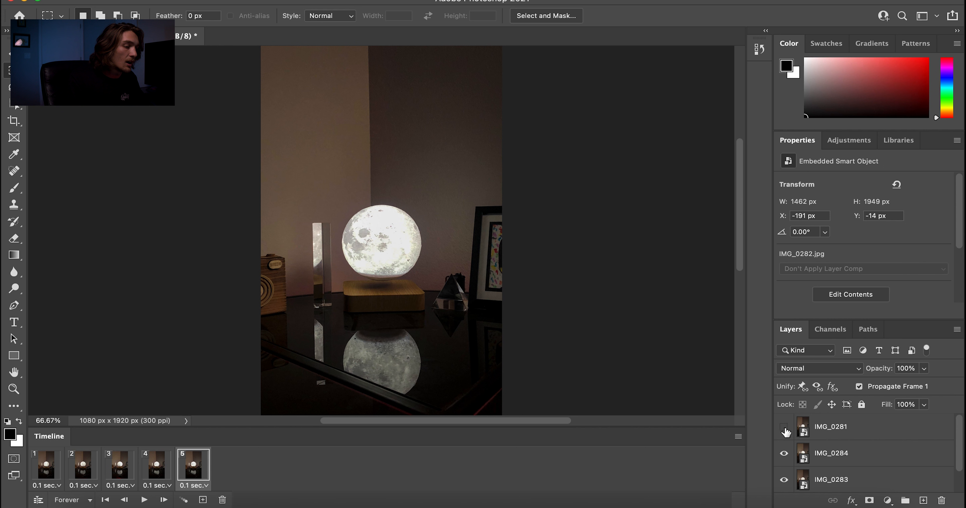
left_click(783, 427)
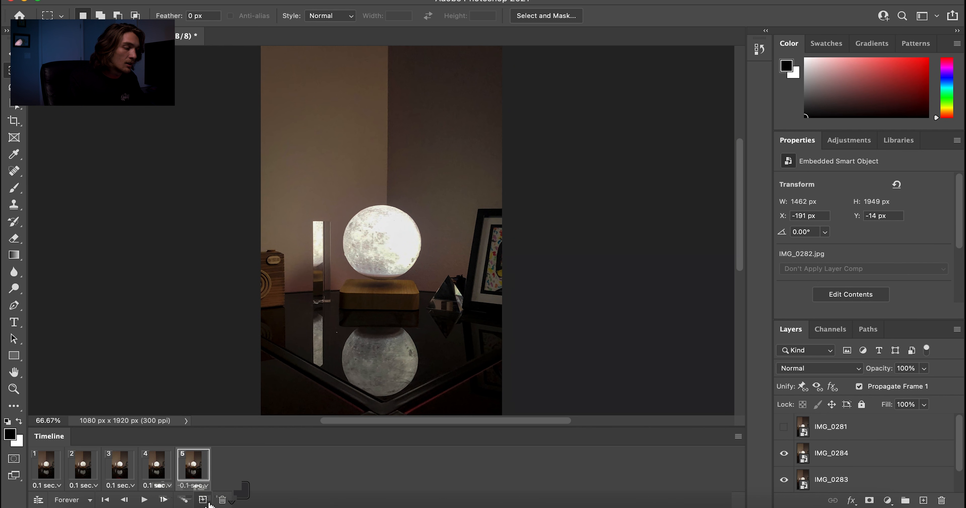
left_click(203, 499)
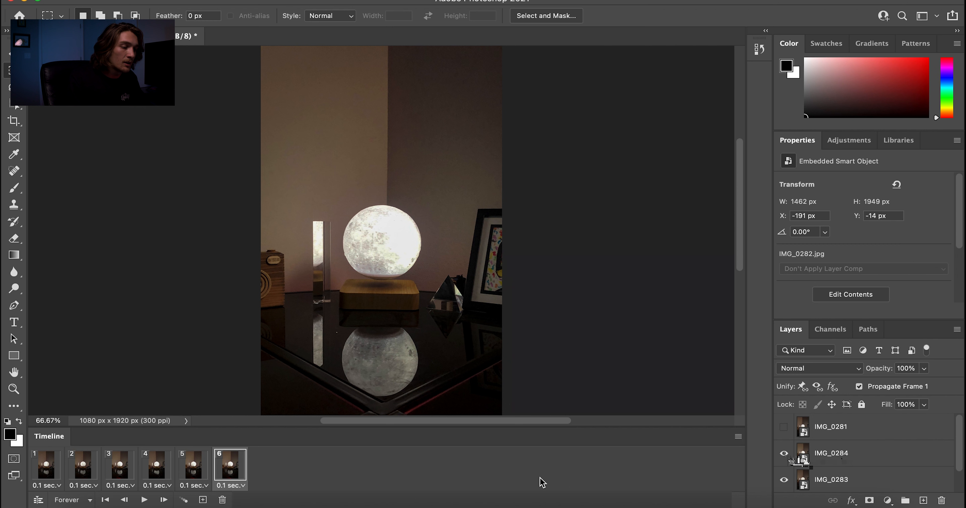
left_click(784, 454)
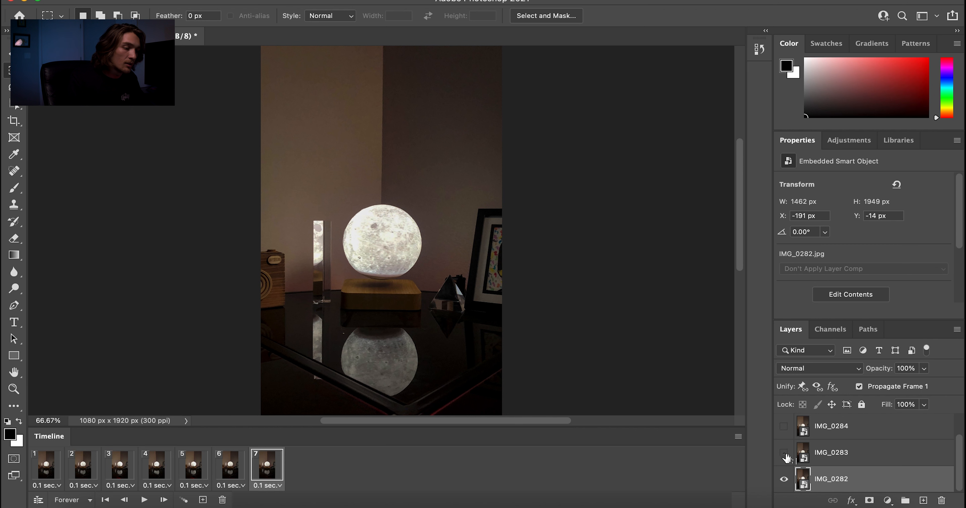
left_click(784, 453)
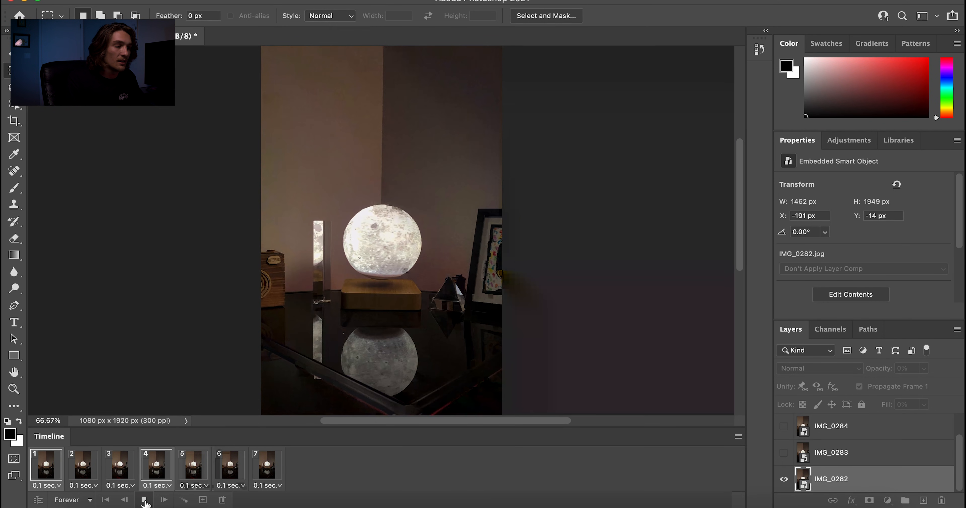
left_click(145, 500)
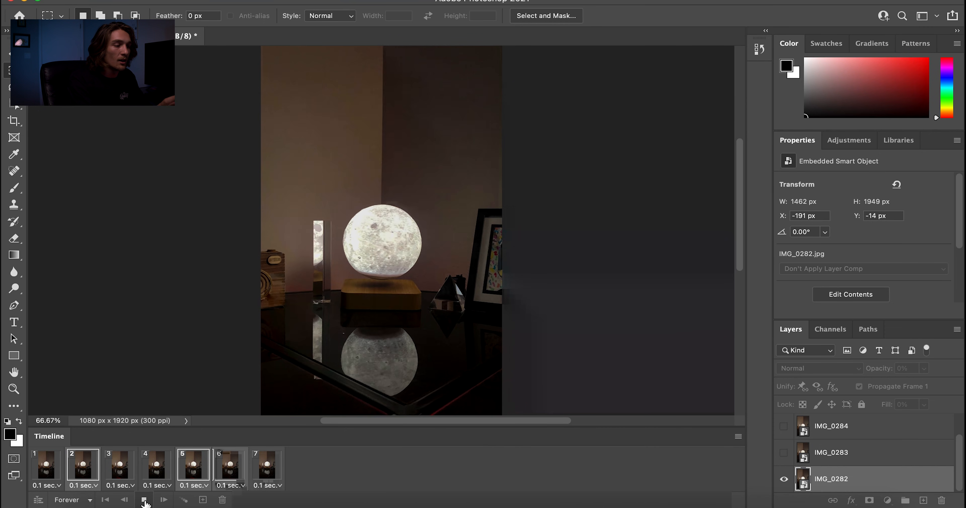
left_click(163, 500)
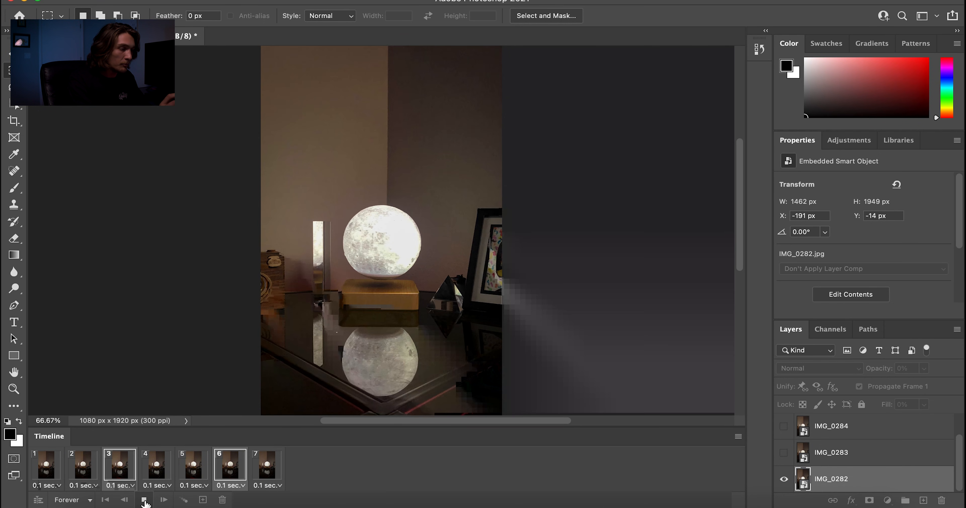
left_click(156, 466)
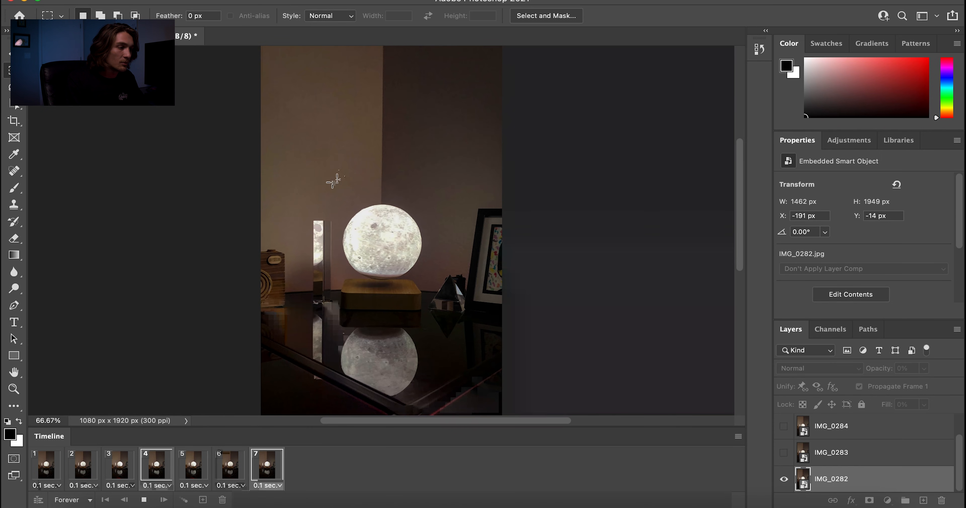
left_click(46, 466)
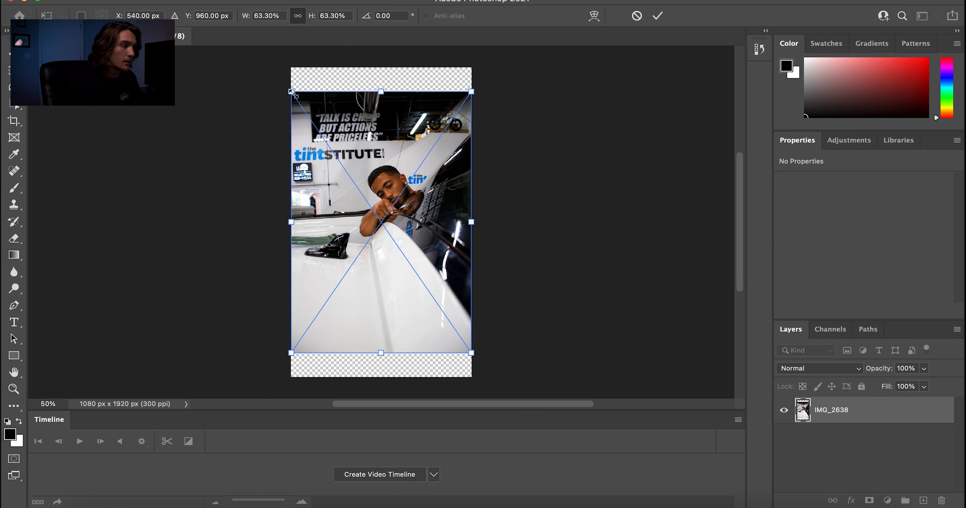
Step: Scale IMG_2638 to cover the 1080×1920 canvas and commit the transform
left_click_drag(293, 92, 273, 67)
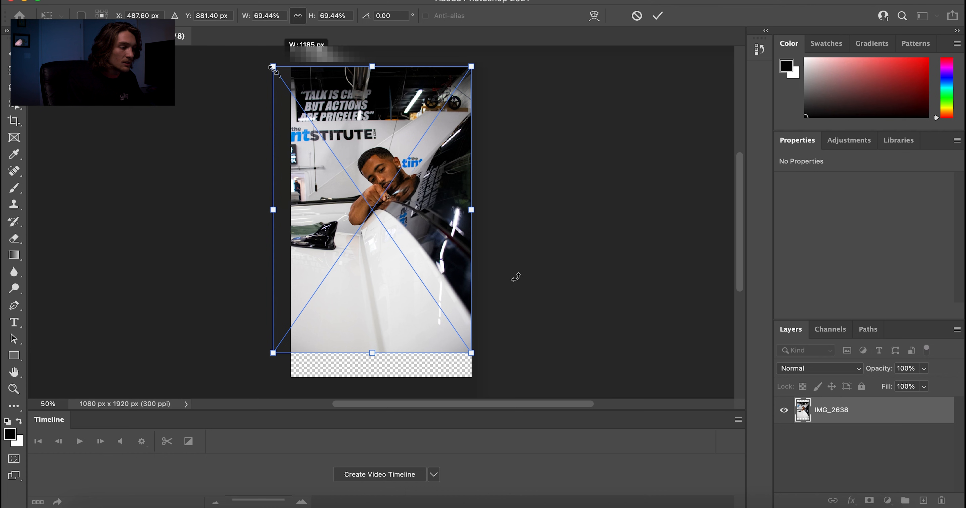
left_click_drag(471, 352, 486, 375)
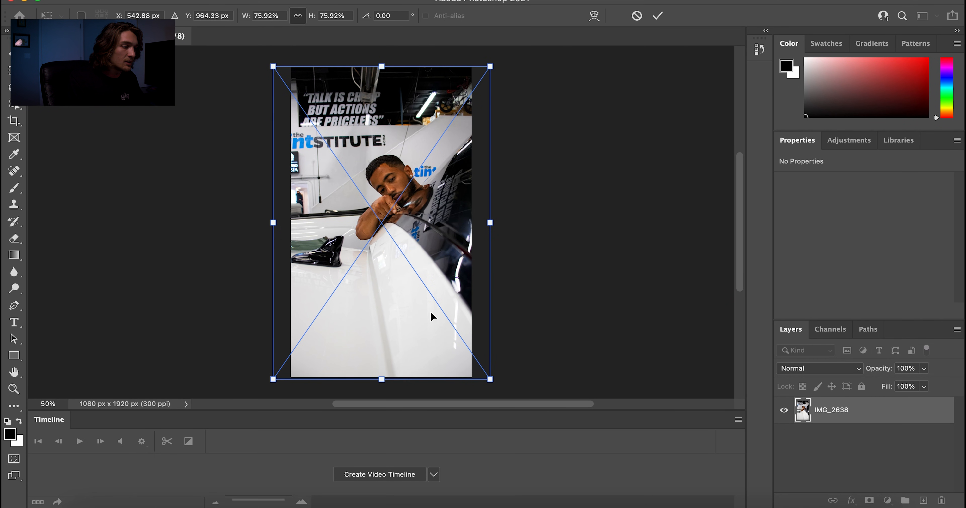
mouse_move(377, 251)
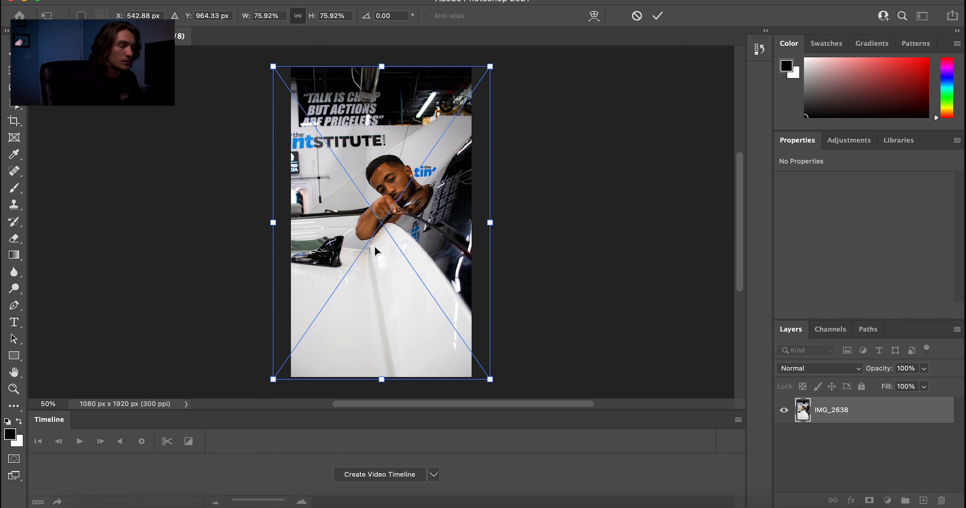
mouse_move(105, 485)
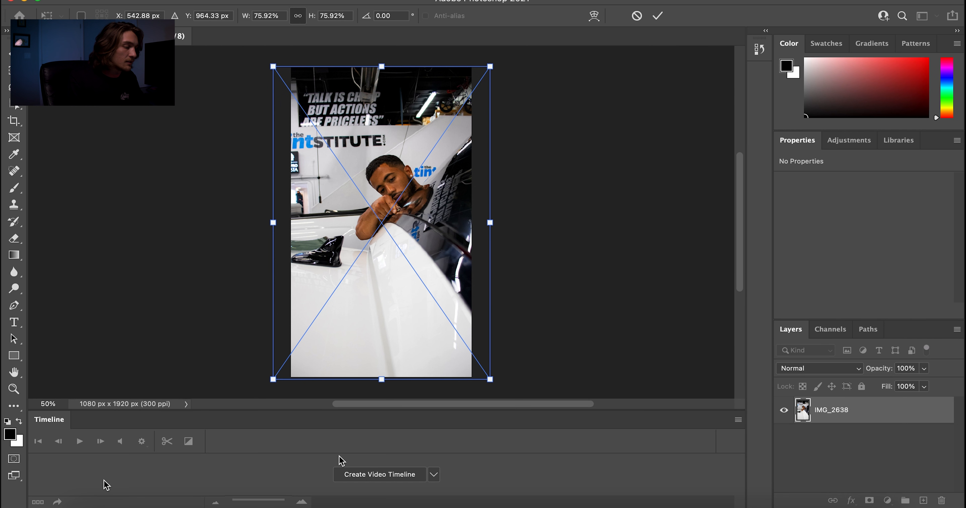
mouse_move(406, 300)
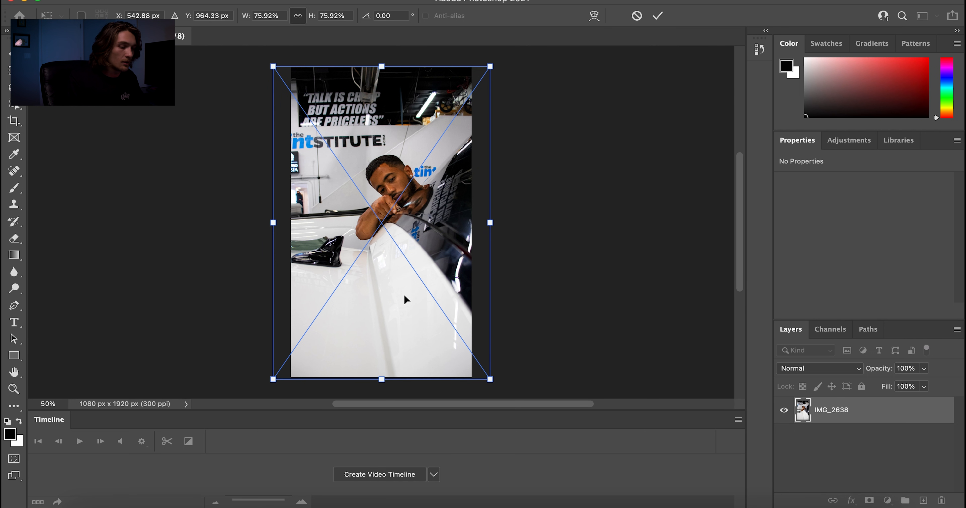
left_click(656, 15)
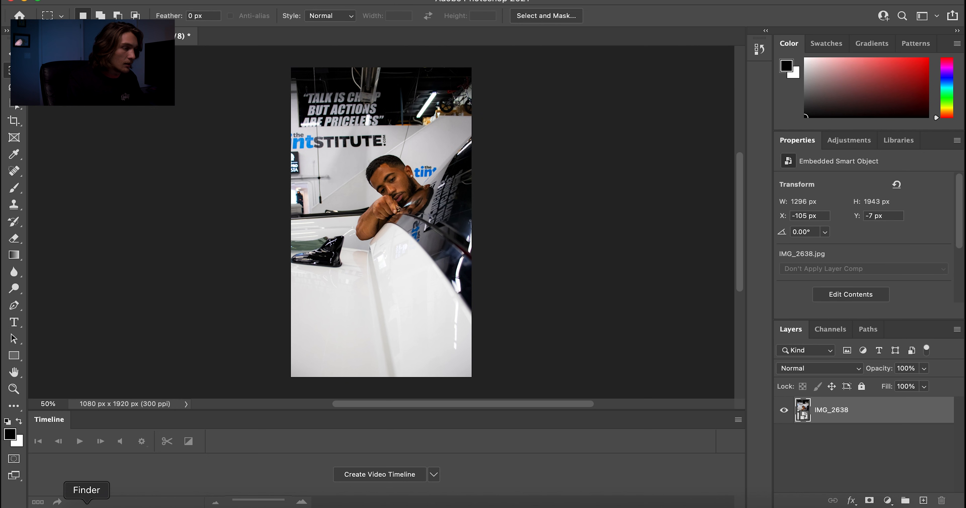
Step: Bring in IMG_2639, enlarge it to cover the canvas and align it at reduced opacity with IMG_2638
left_click(86, 491)
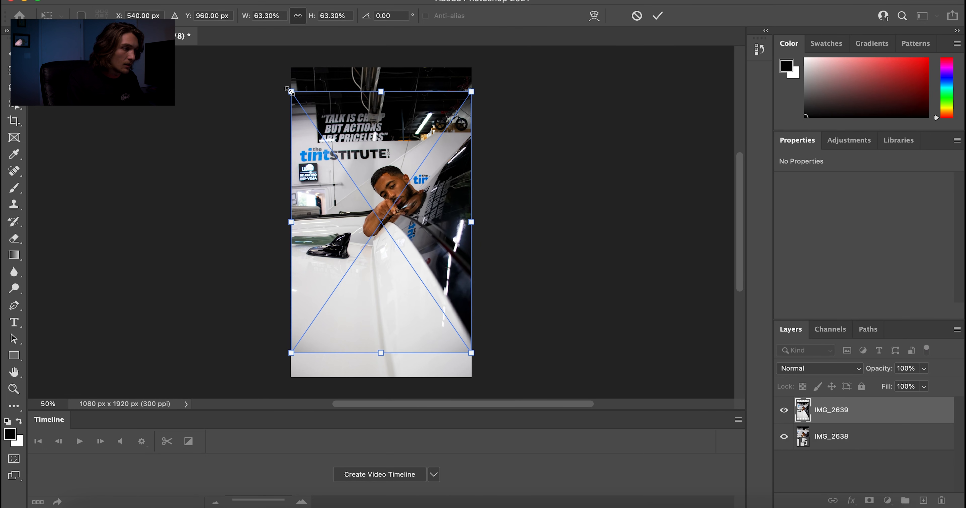
left_click_drag(290, 91, 271, 66)
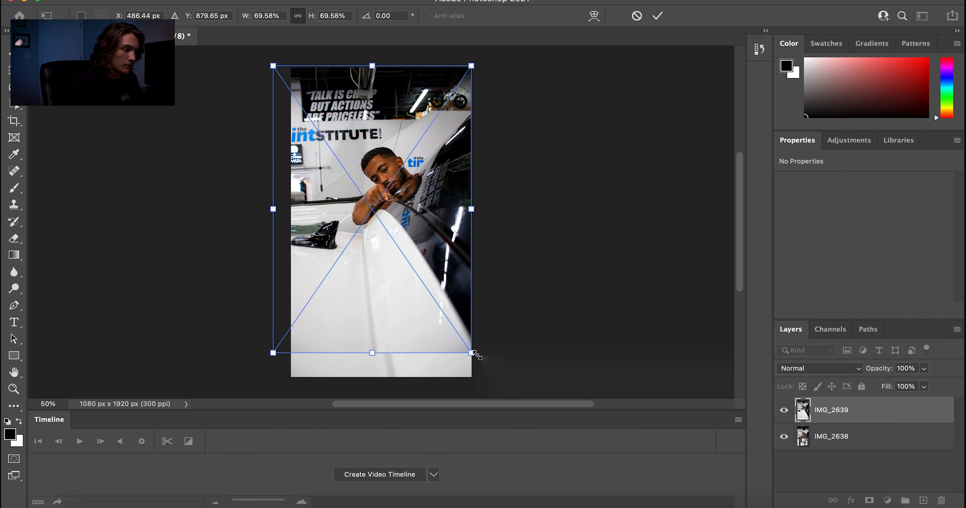
left_click_drag(474, 355, 498, 380)
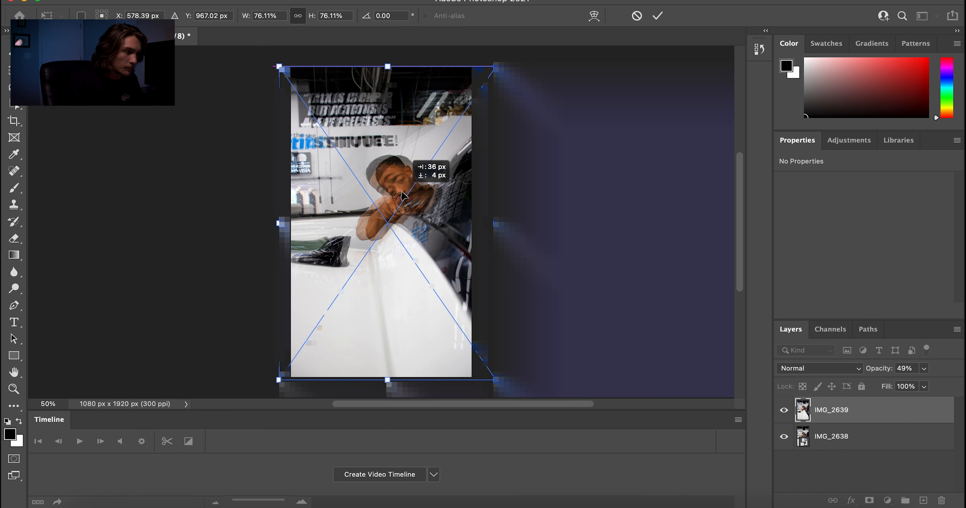
left_click_drag(403, 196, 393, 196)
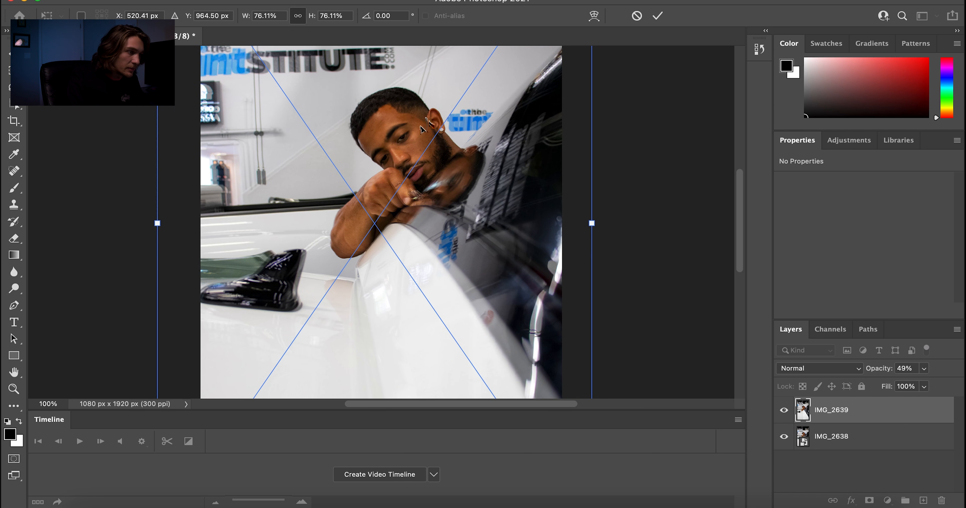
mouse_move(416, 137)
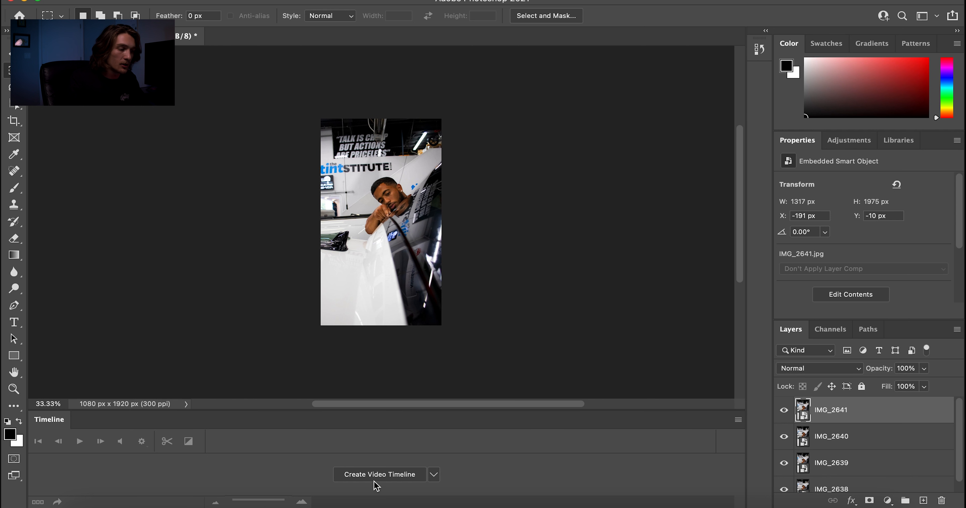
Step: Create a frame animation from the layers and give the first frame a custom 0.12-second delay
left_click(379, 475)
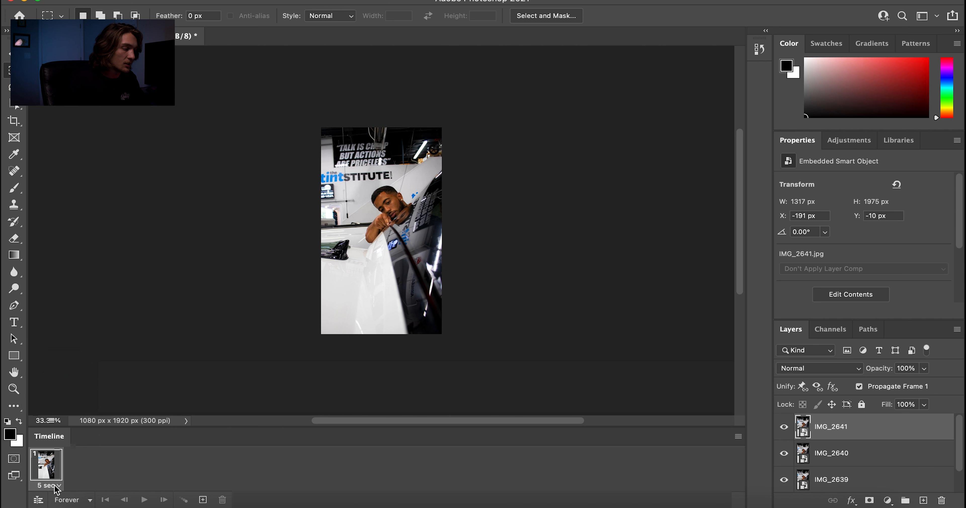
left_click(52, 486)
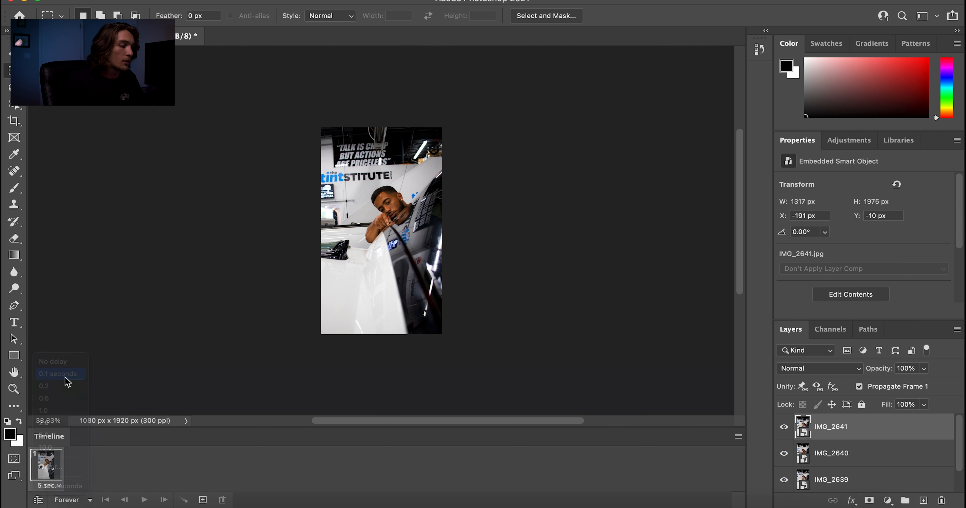
left_click(58, 374)
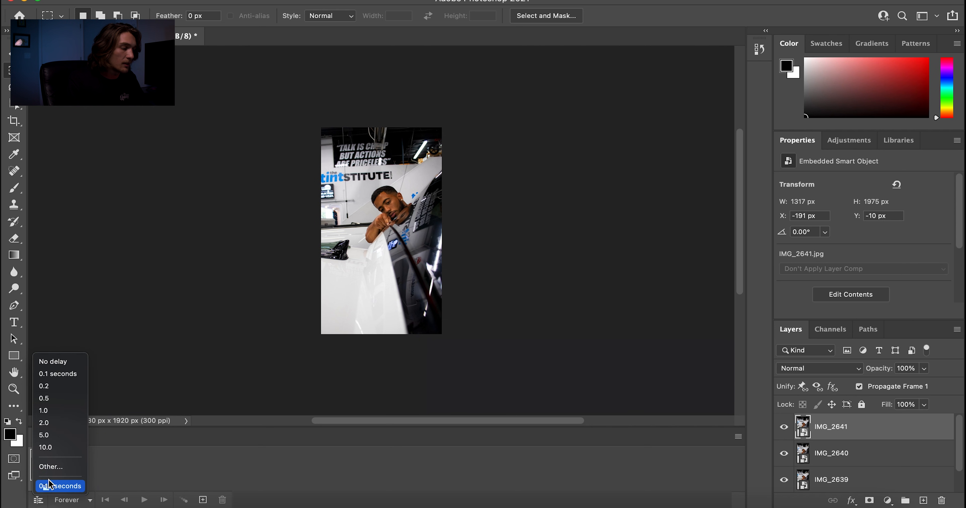
left_click(50, 467)
type(".1")
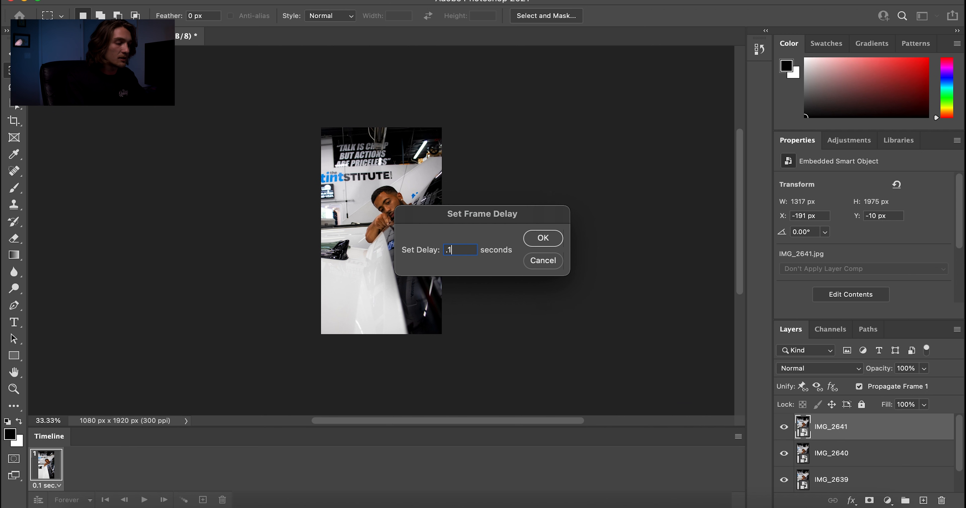
left_click(541, 239)
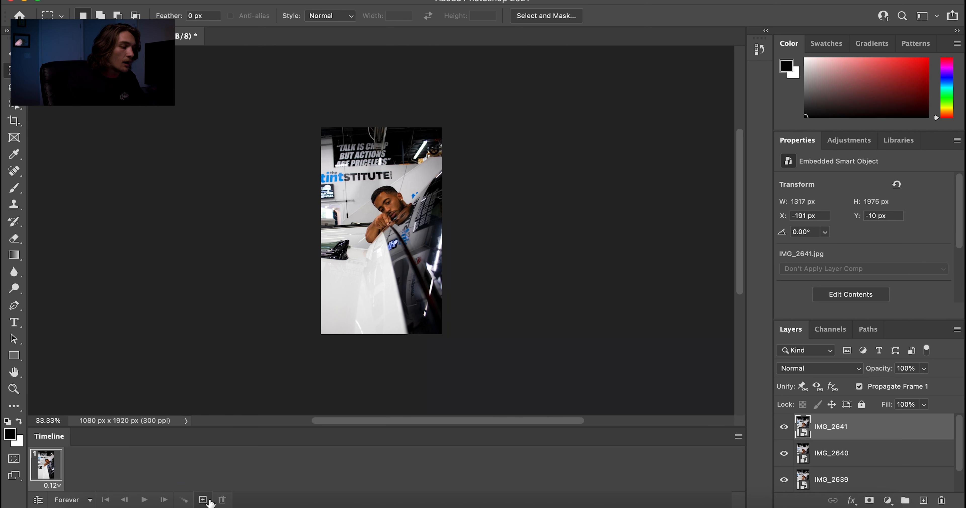
Step: Show only the first photo in frame one, then add frames revealing IMG_2639 and IMG_2641 in turn
left_click(784, 426)
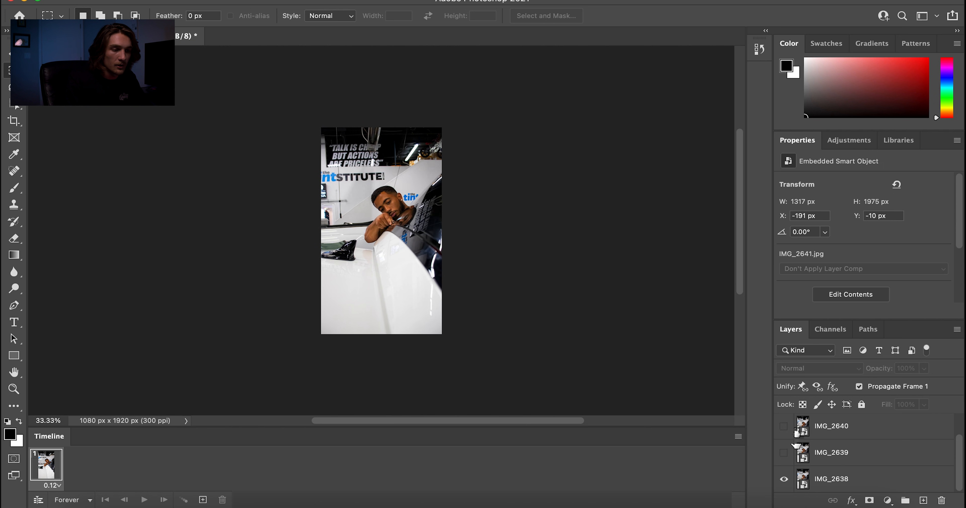
mouse_move(209, 503)
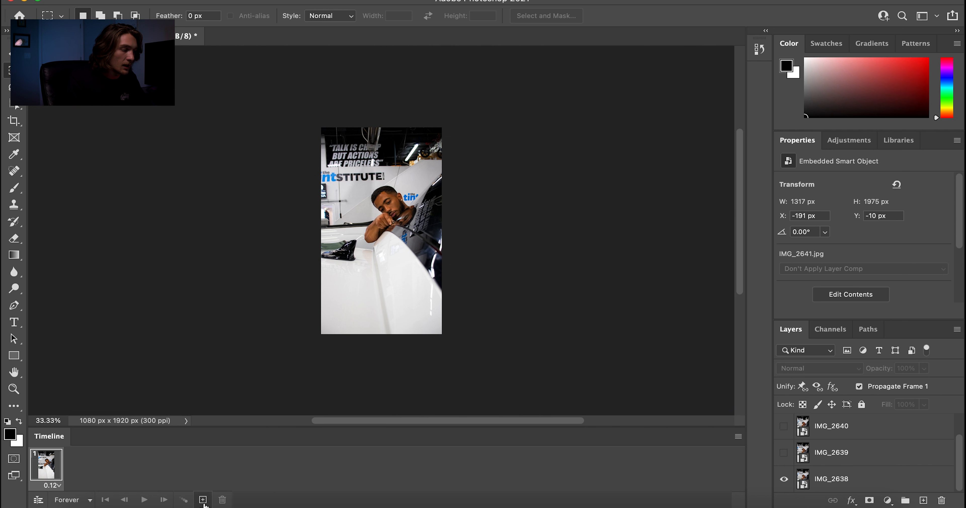
left_click(203, 500)
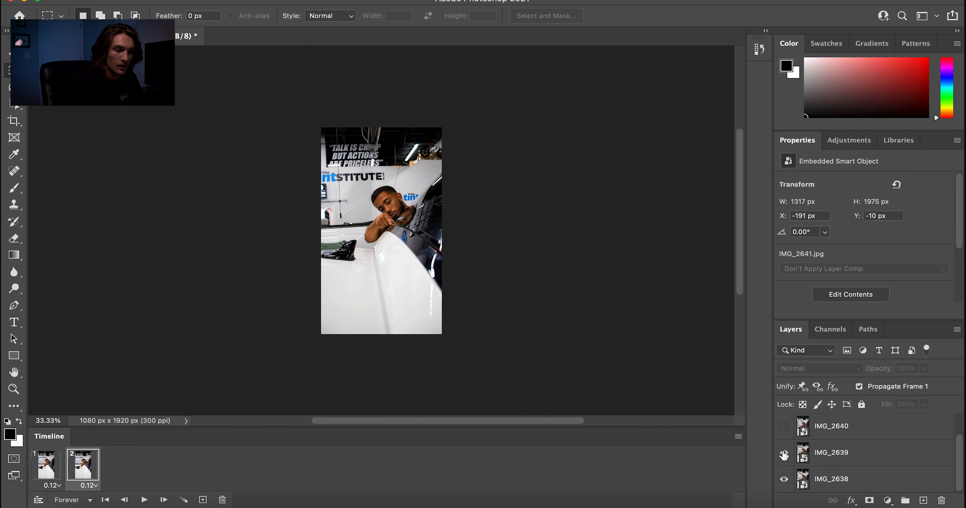
left_click(203, 500)
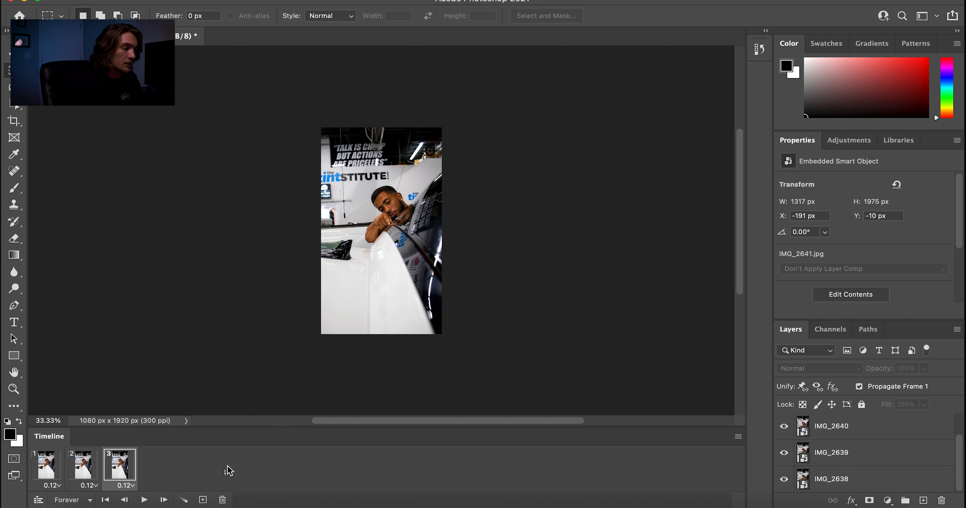
left_click(202, 500)
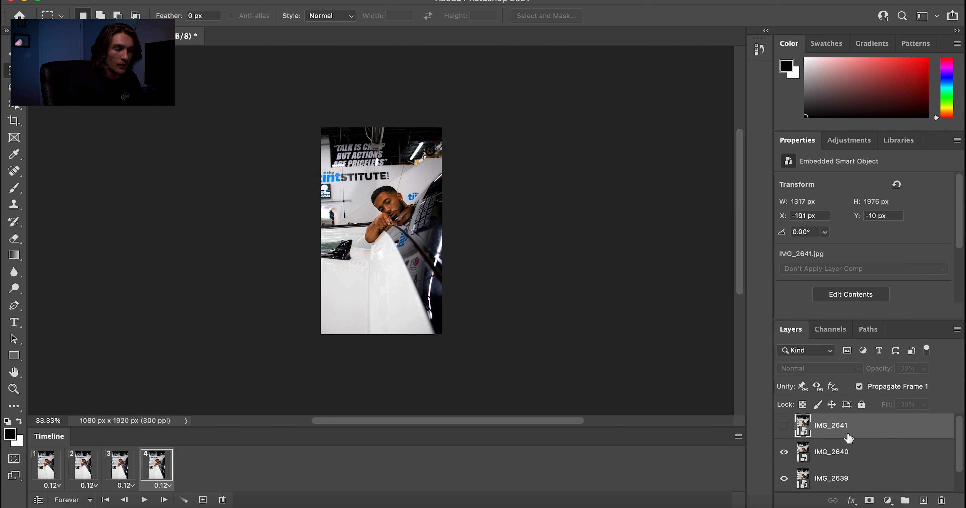
left_click(784, 426)
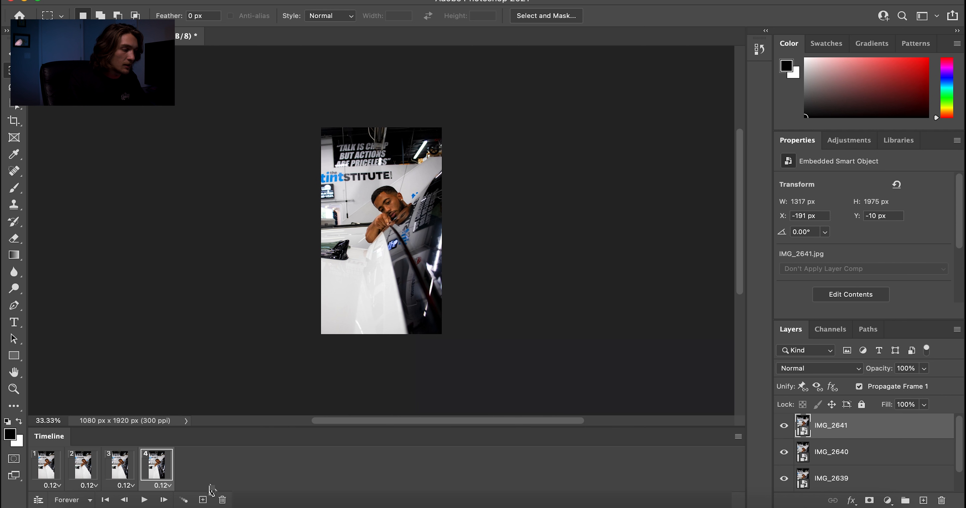
Step: Add the remaining frames that hide IMG_2641 again, reaching seven frames, and play the loop
left_click(202, 500)
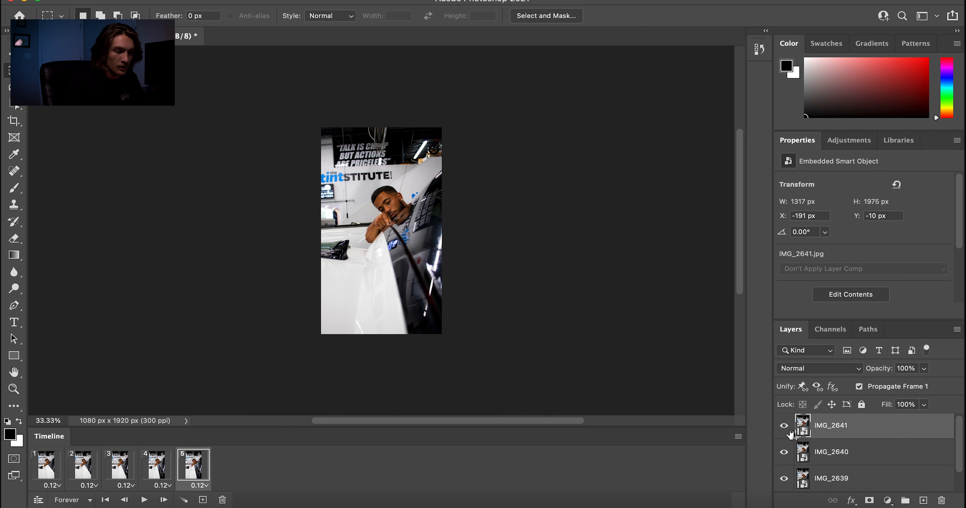
left_click(784, 426)
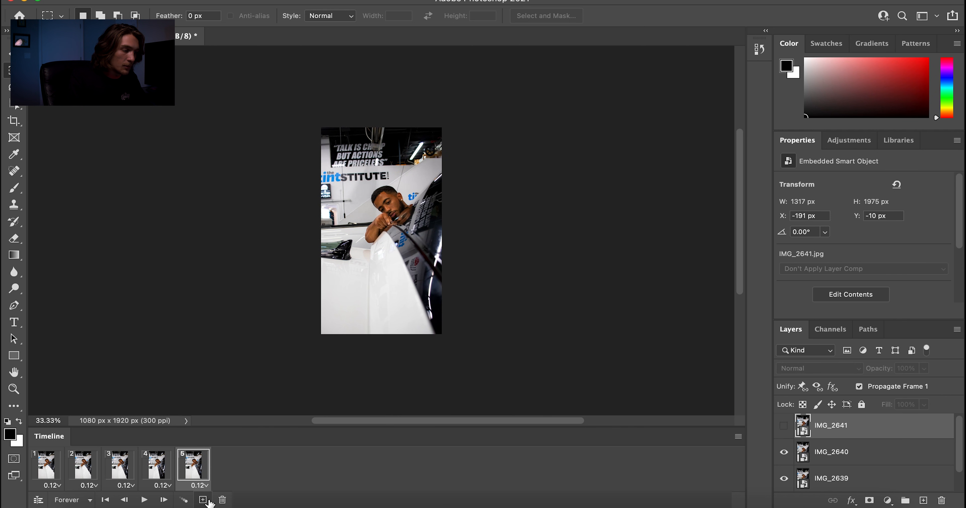
left_click(202, 499)
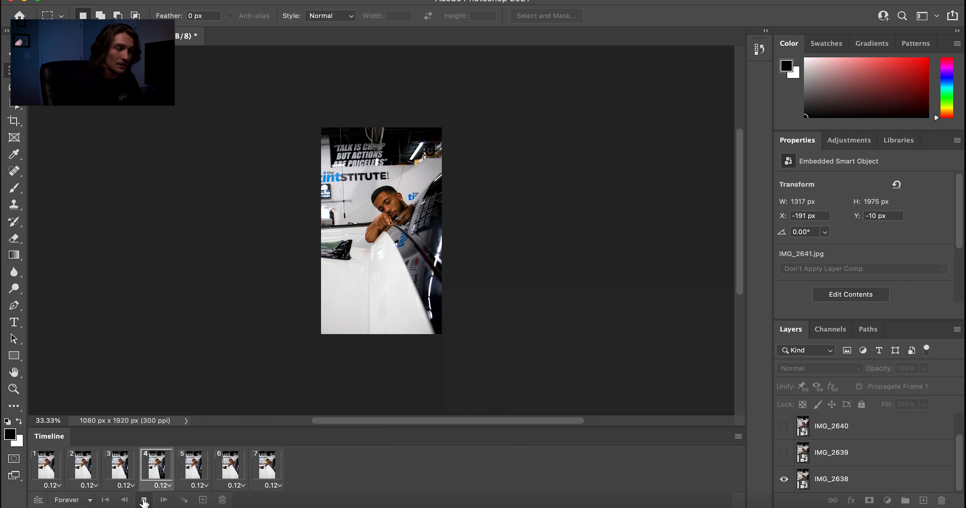
left_click(266, 465)
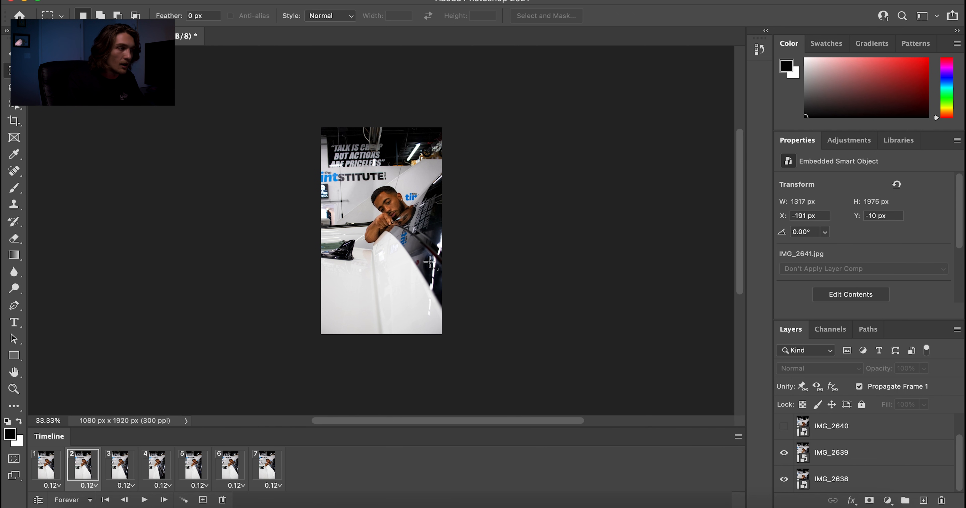
mouse_move(198, 146)
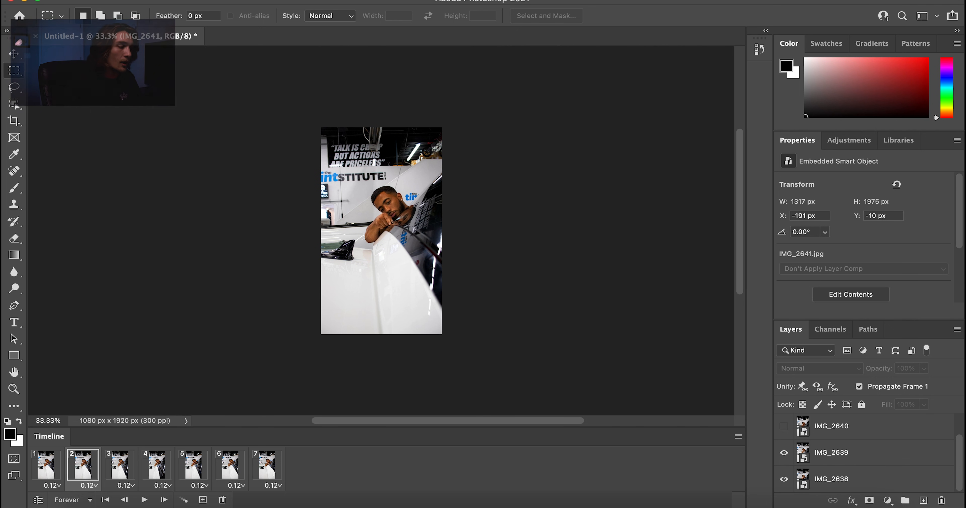
left_click(106, 8)
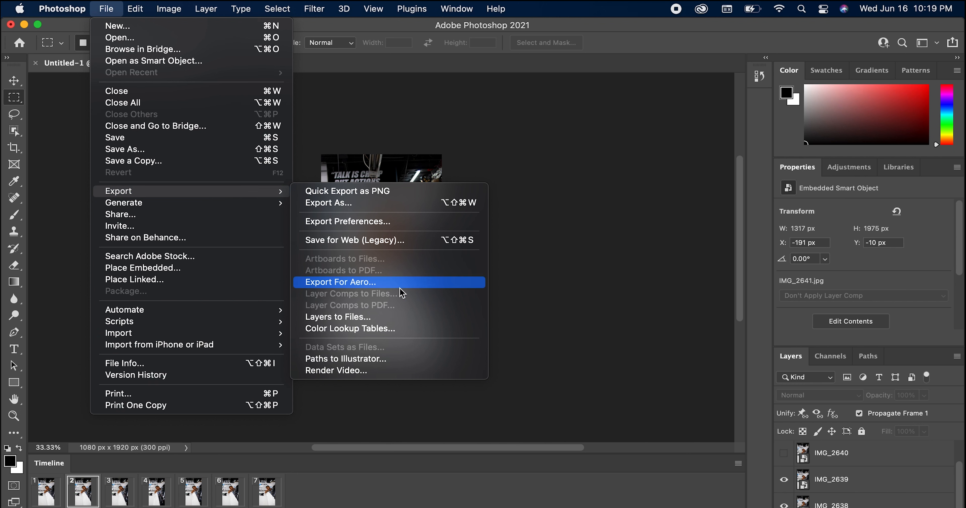
mouse_move(379, 371)
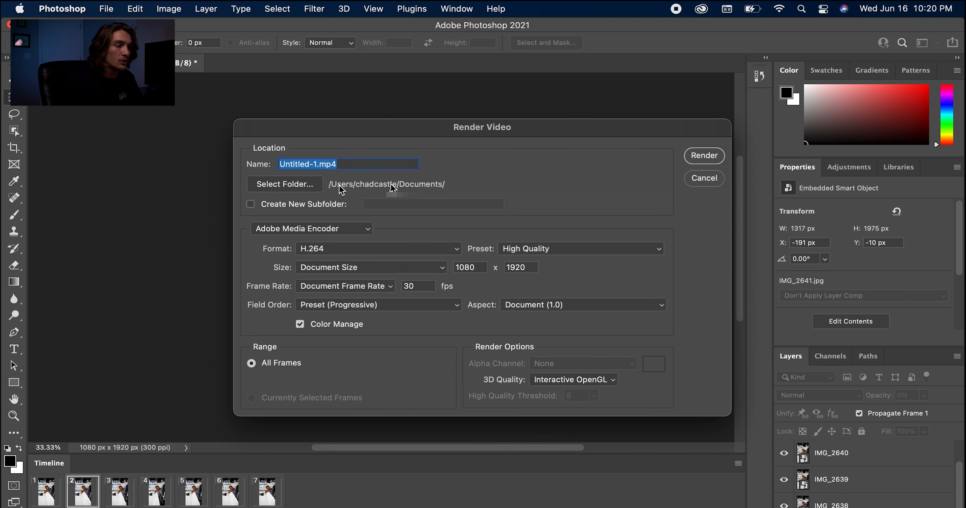
Step: Set the Render Video destination to the Desktop, name the file Gif 1 and render it
left_click(284, 184)
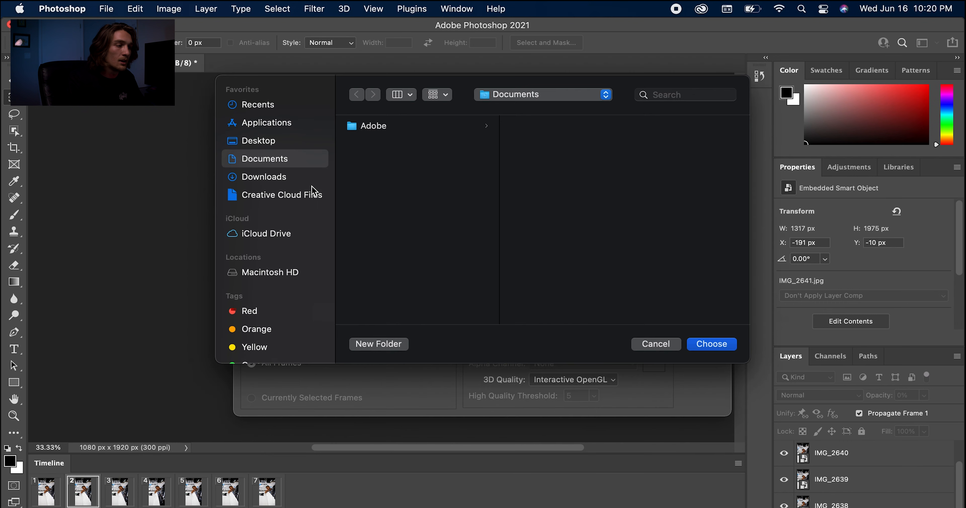
left_click(258, 140)
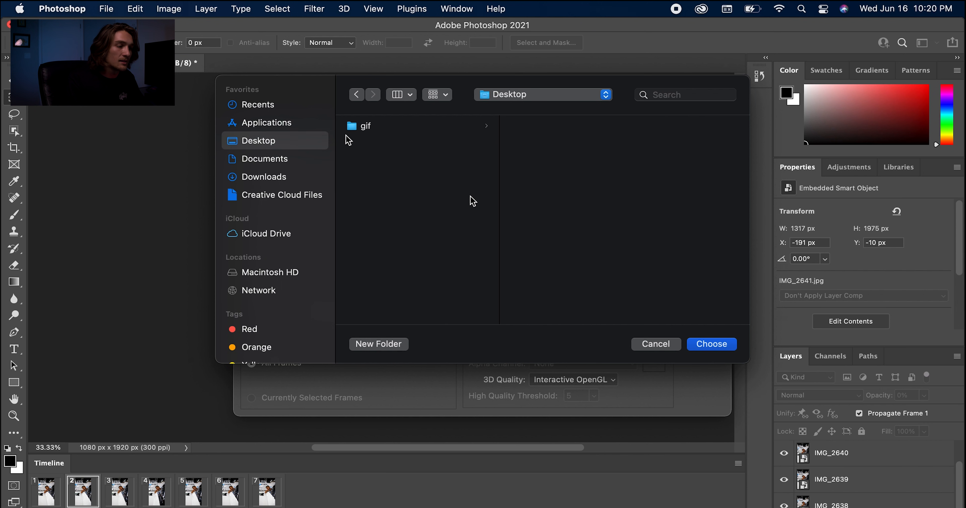
left_click(711, 344)
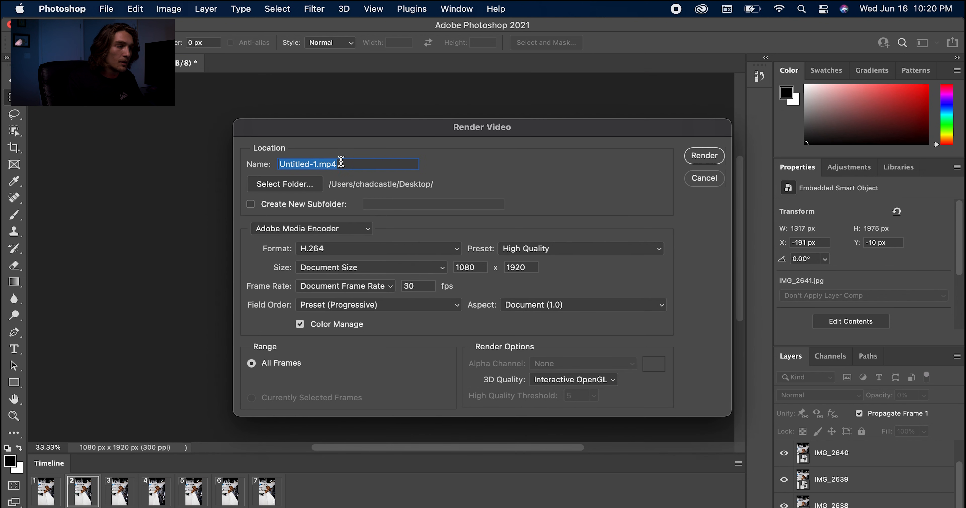
type("Gi")
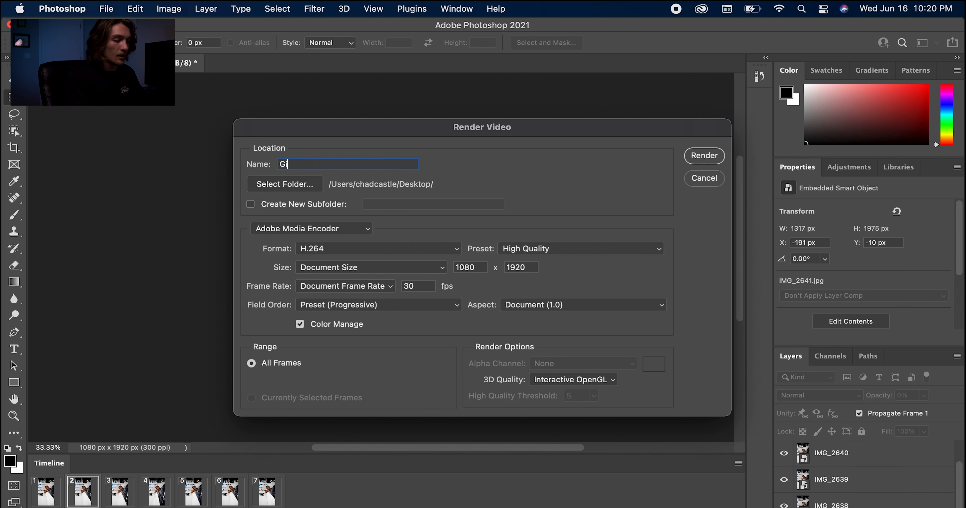
type("f")
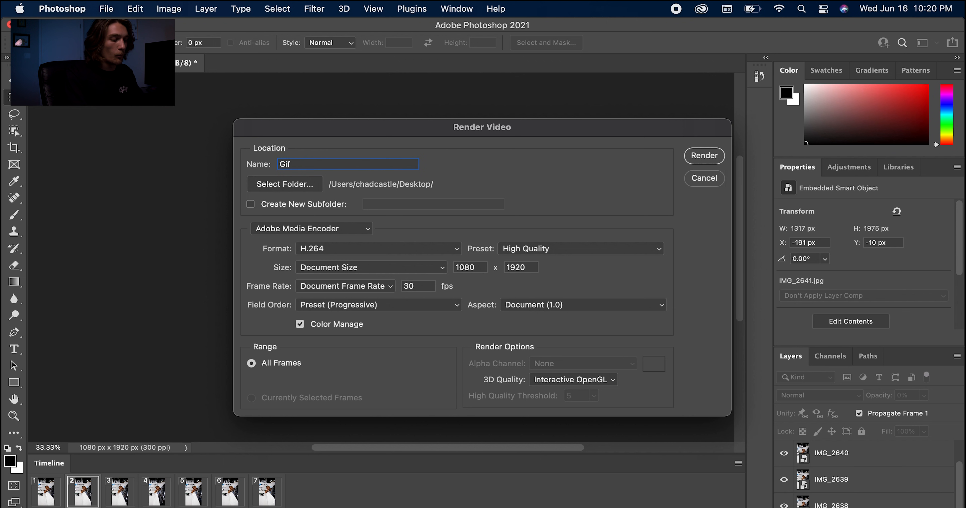
type("1")
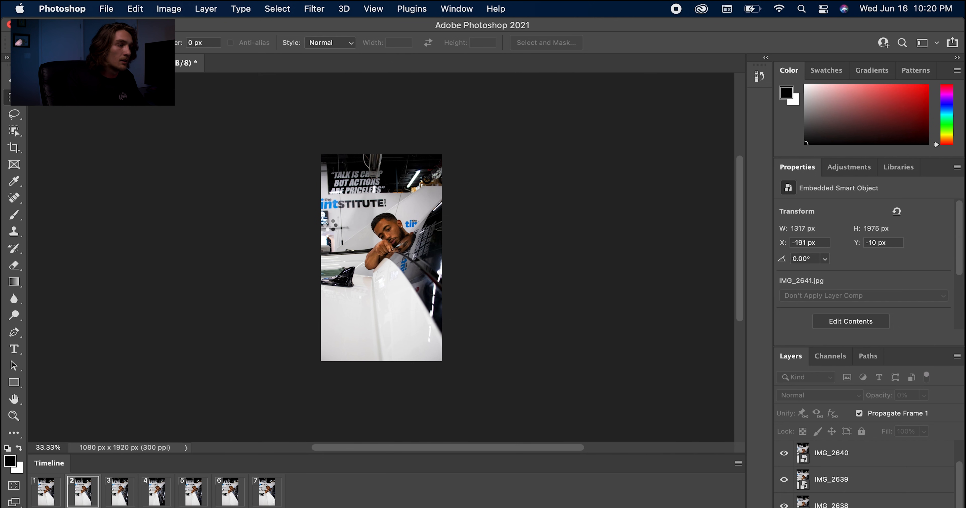
left_click(784, 454)
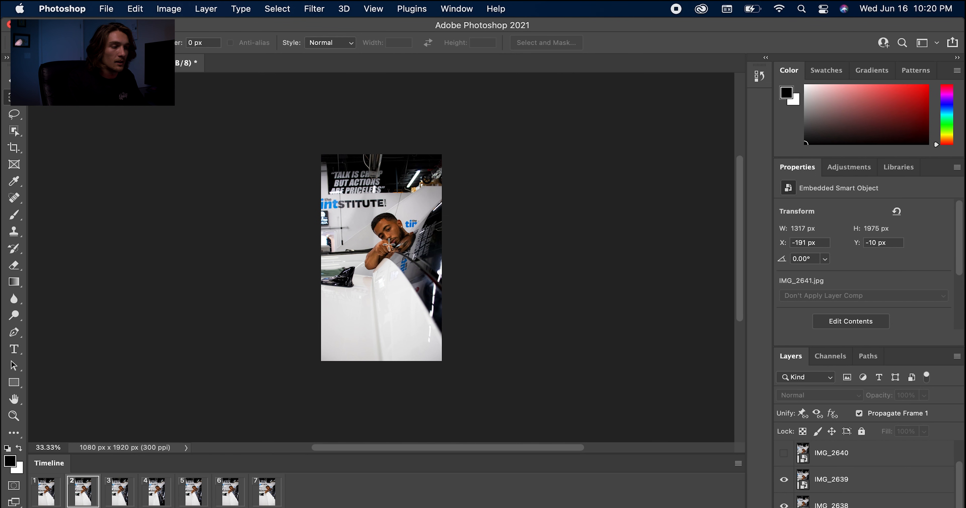
mouse_move(401, 273)
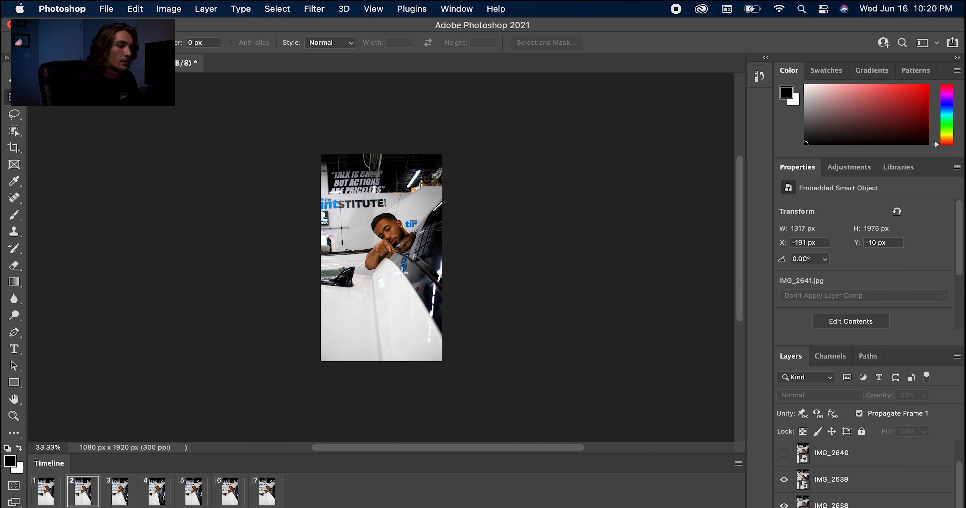
mouse_move(351, 167)
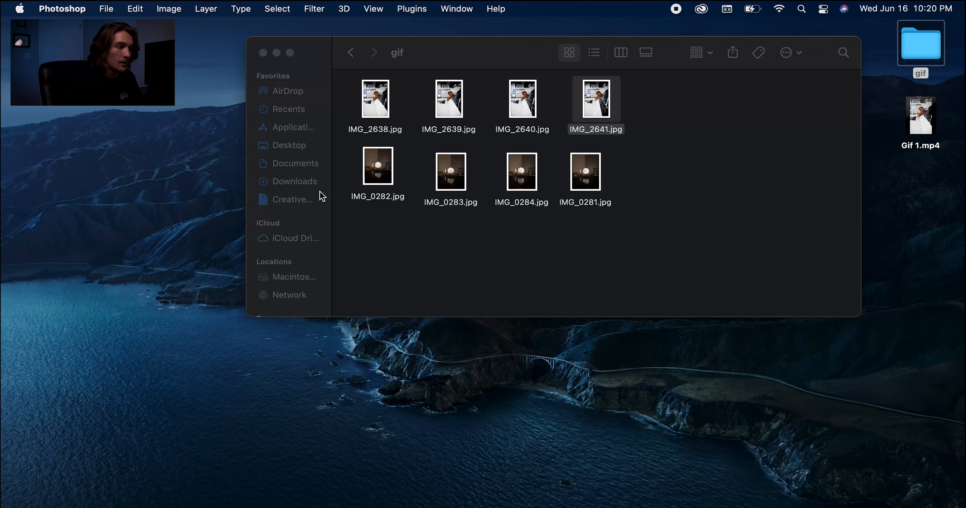
Step: Play the rendered Gif 1.mp4 from the desktop in QuickTime, then close the preview
left_click(276, 53)
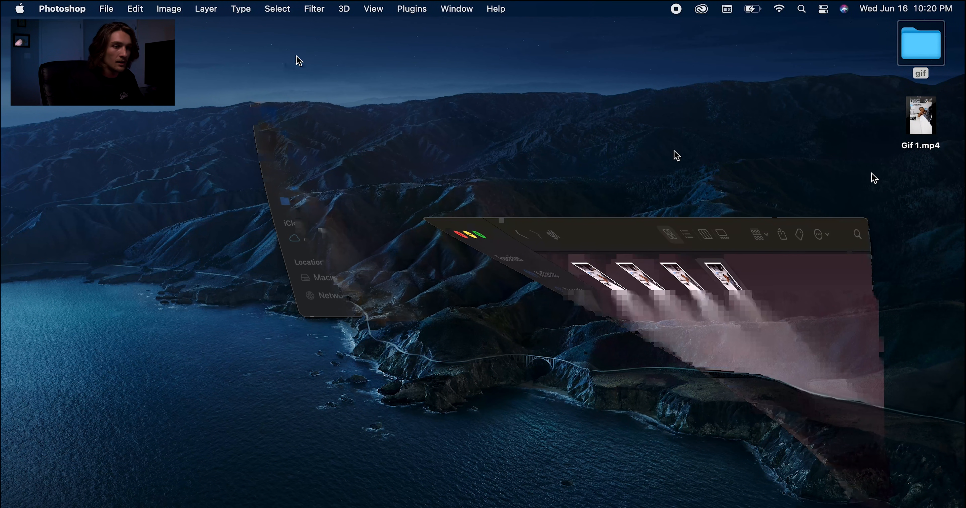
left_click(920, 115)
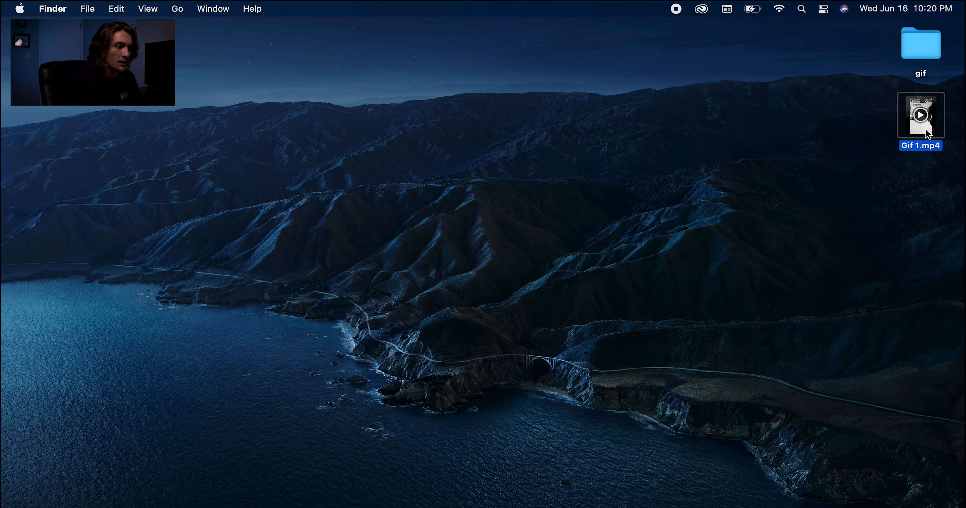
double_click(920, 115)
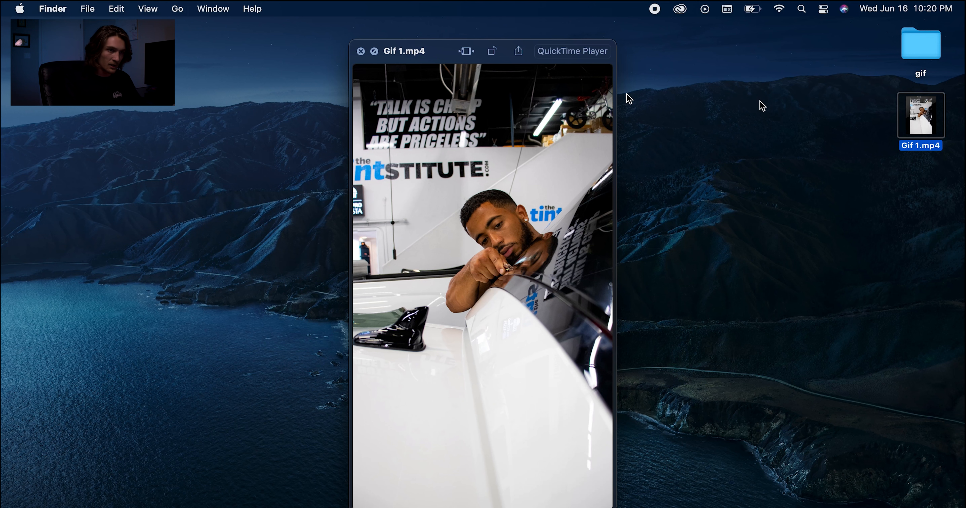
left_click(361, 52)
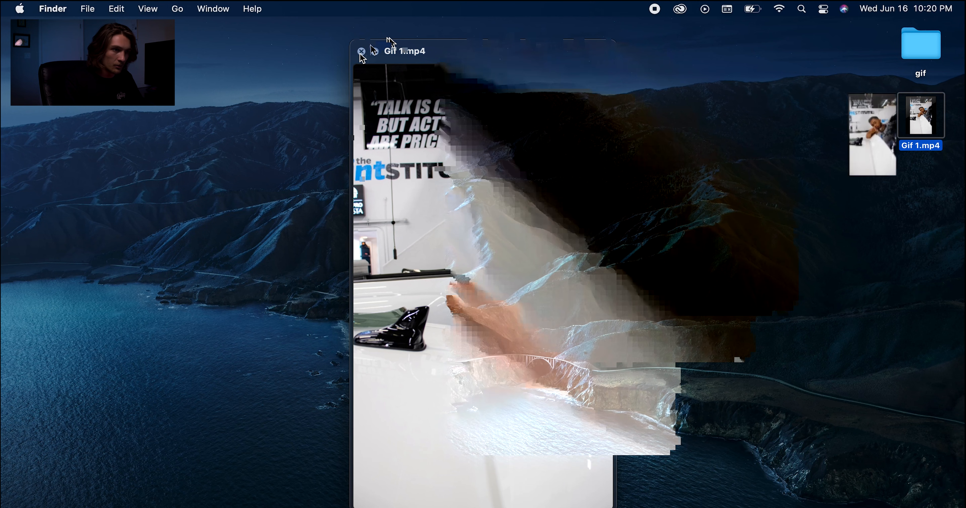
left_click(361, 52)
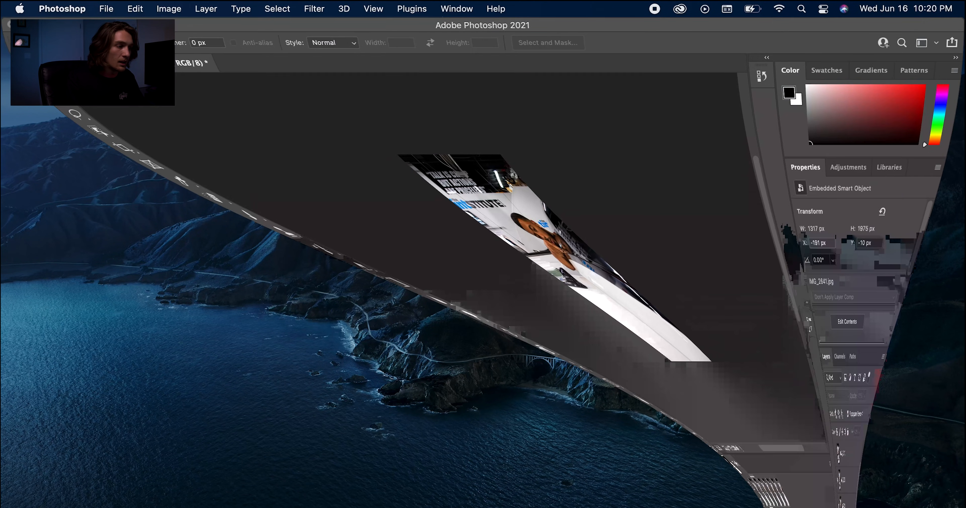
Step: Bring up Photoshop's File menu to reach Save for Web (Legacy)
left_click(106, 8)
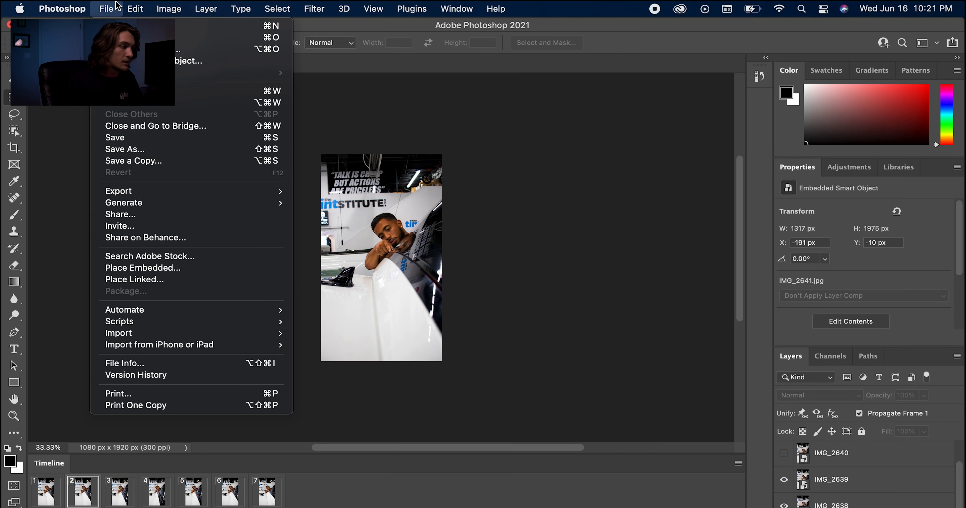
mouse_move(118, 191)
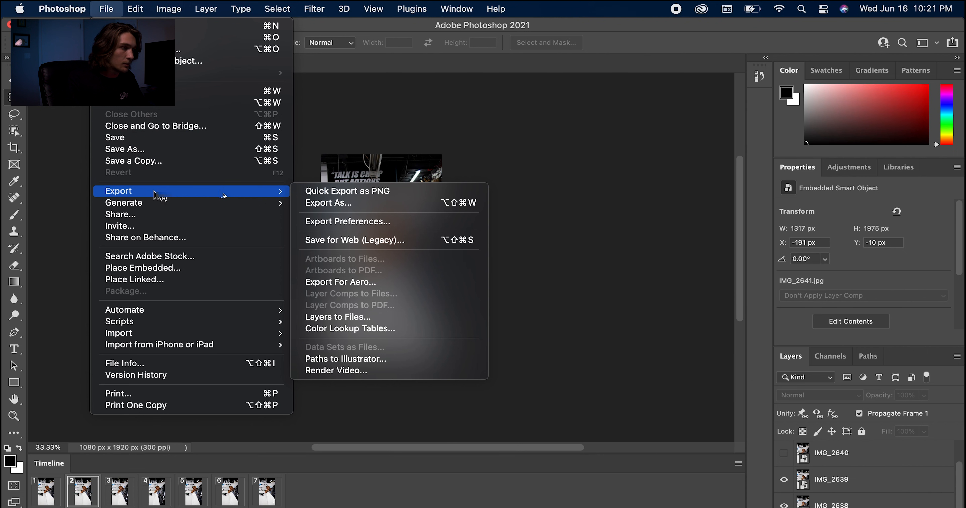
mouse_move(359, 240)
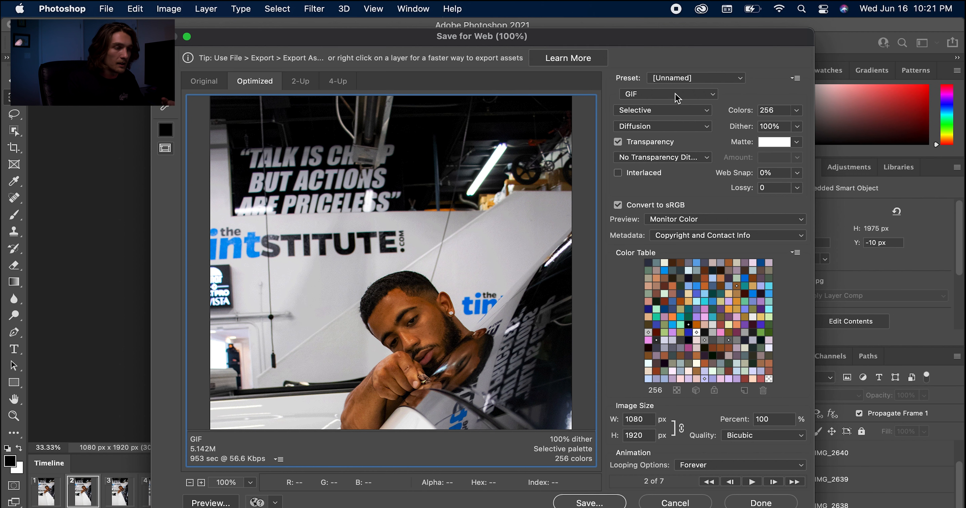
mouse_move(668, 94)
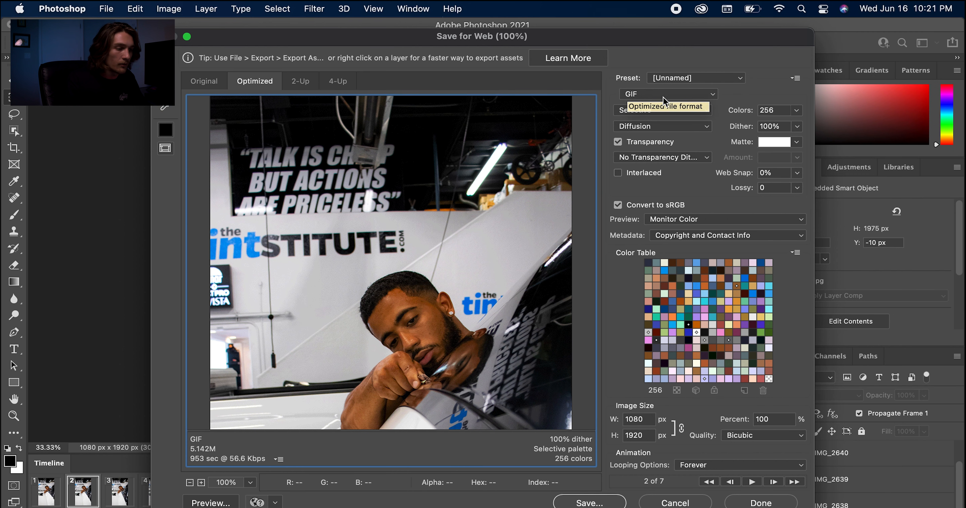